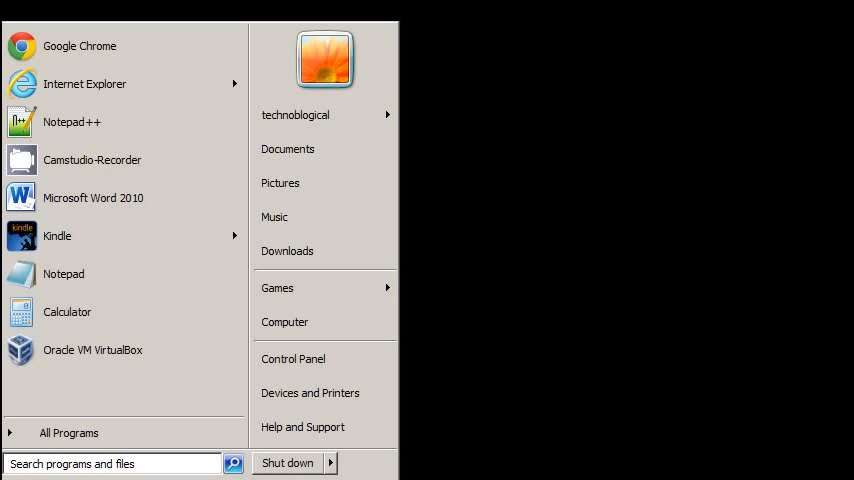
- Search Start for cmd and run cmd.exe as administrator
text(cmd)
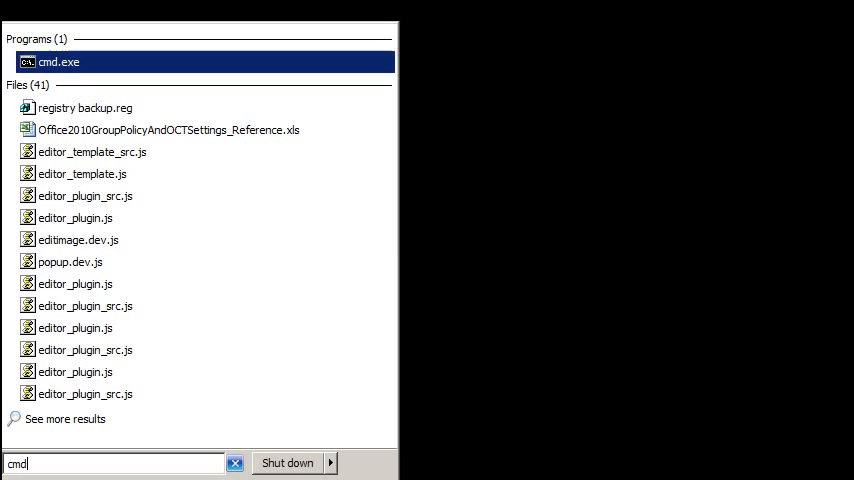
mouse_move(60, 62)
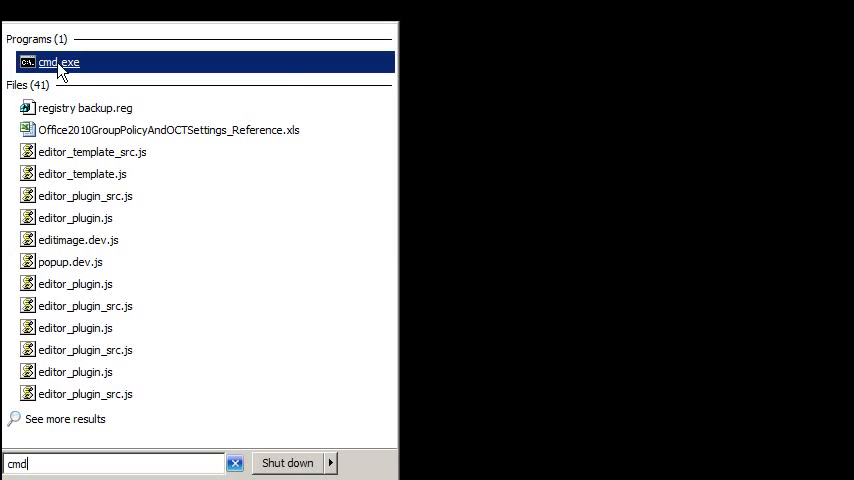
right_click(58, 62)
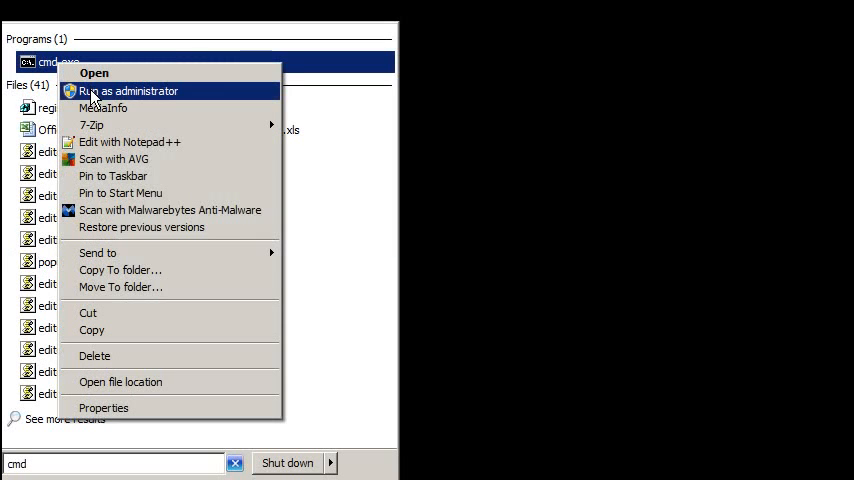
click(132, 91)
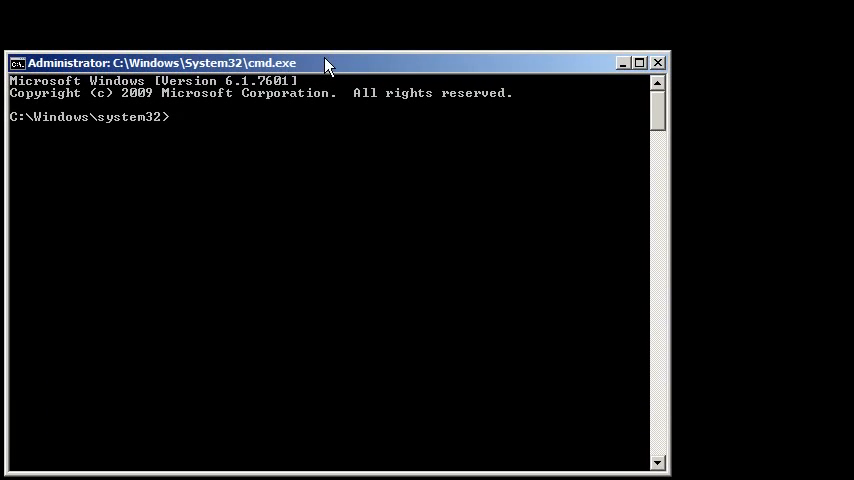
- Move the console to the top-left and confirm QuickEdit mode in its Properties
drag(325, 62, 348, 66)
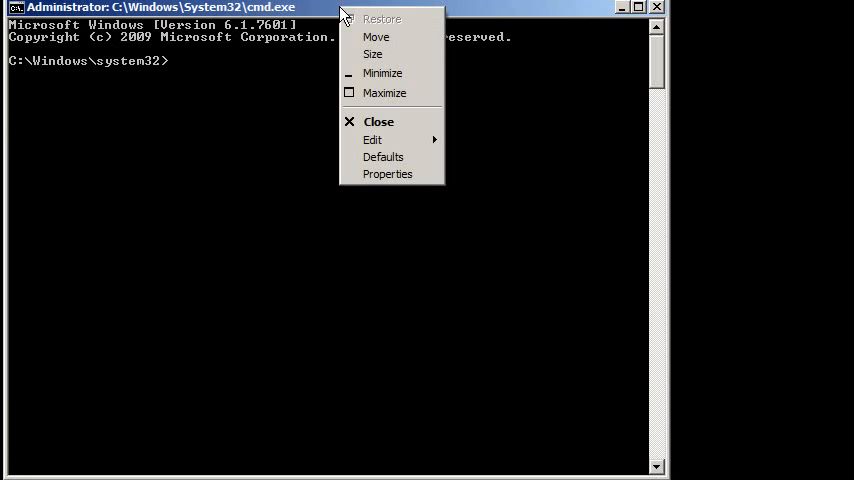
click(387, 174)
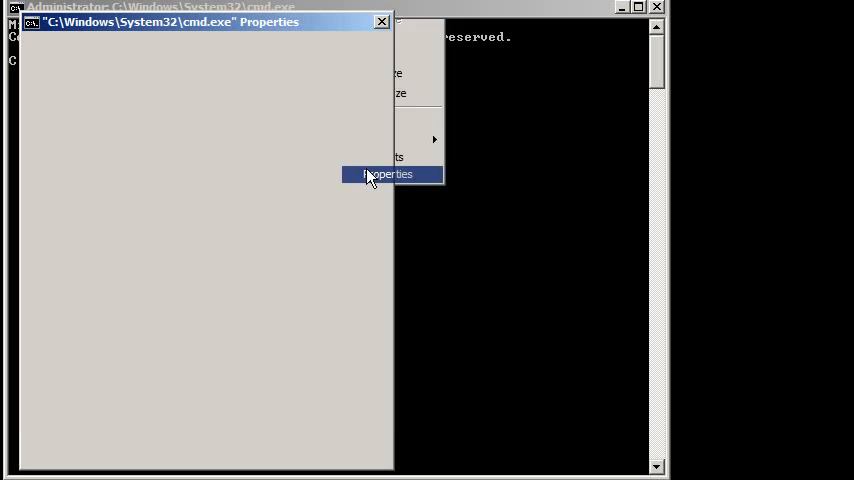
click(388, 173)
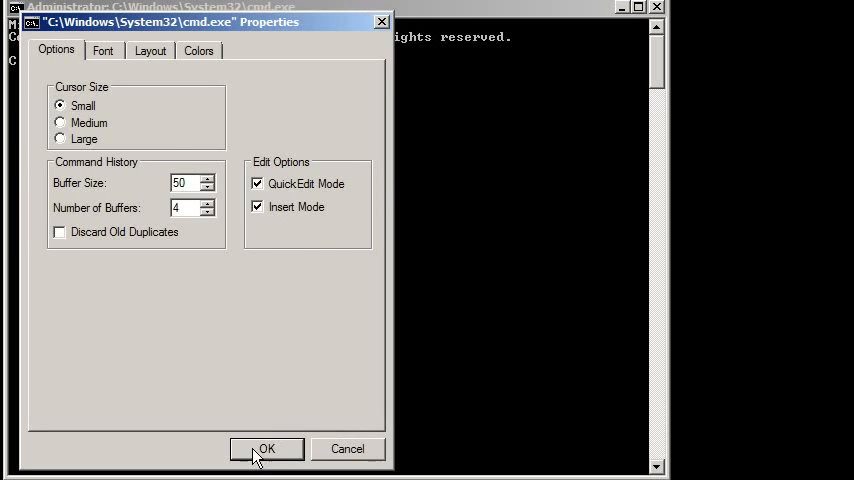
click(266, 448)
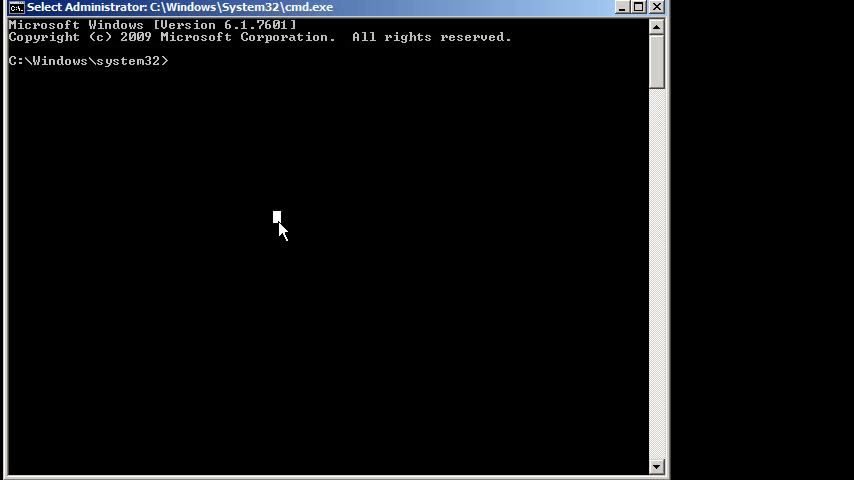
click(10, 475)
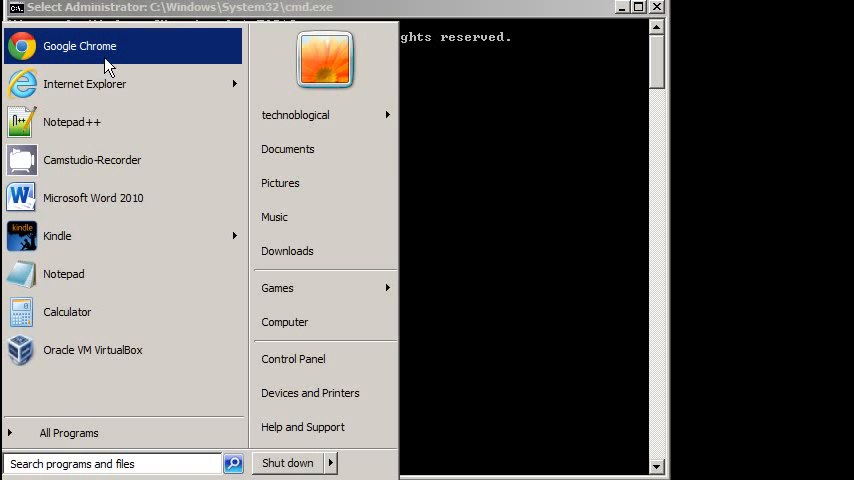
- Launch Chrome and enter ipchicken.com in a new tab
click(79, 46)
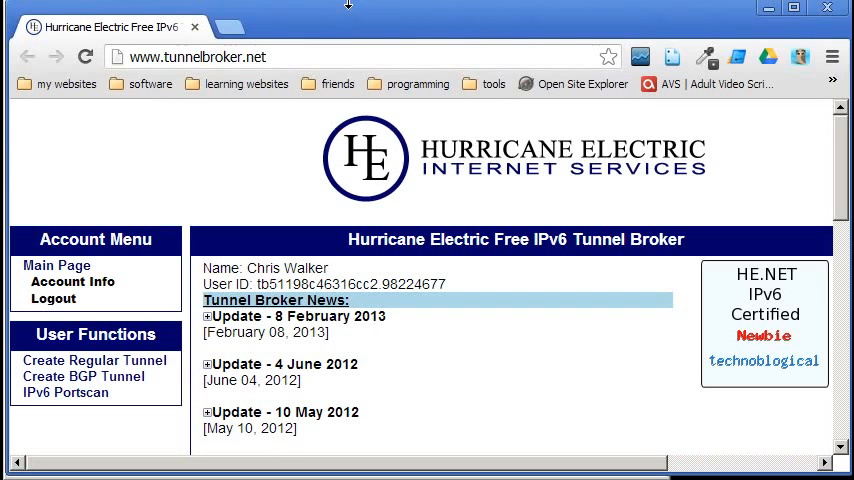
click(365, 160)
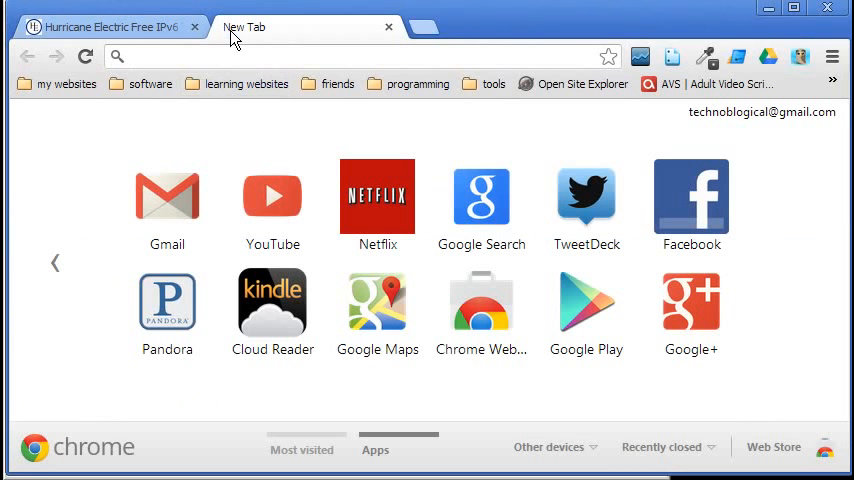
text(ipchicken.com)
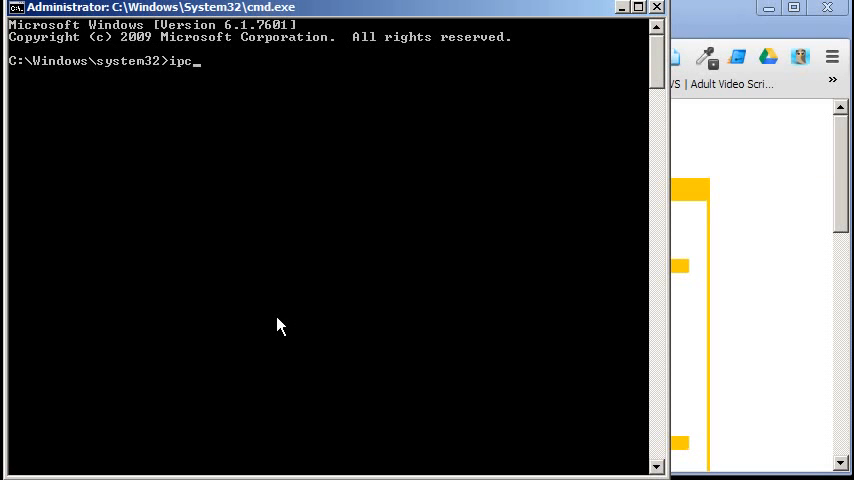
text(onfig)
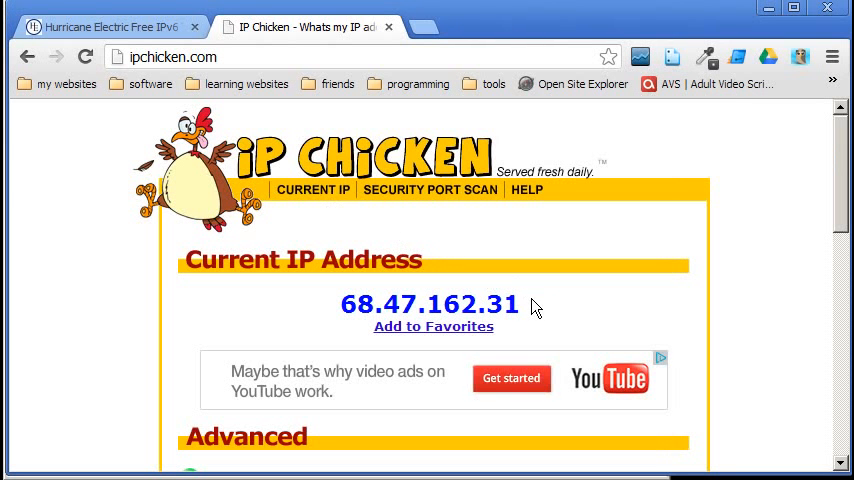
double_click(430, 304)
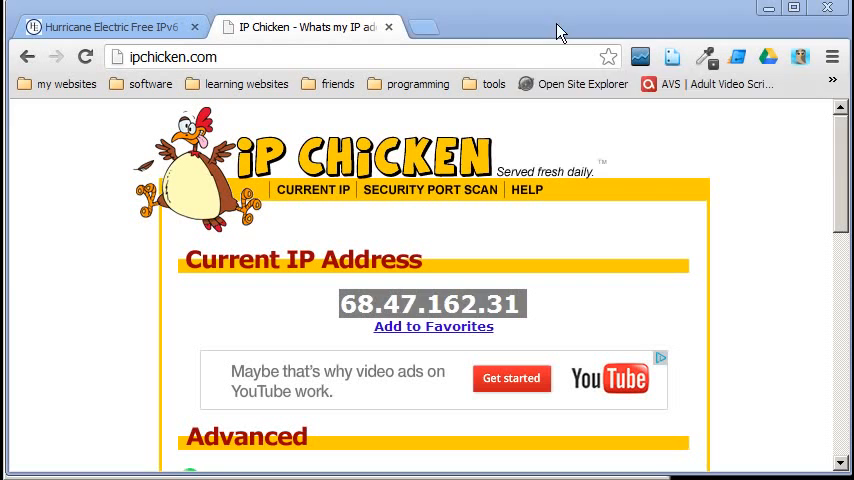
double_click(431, 303)
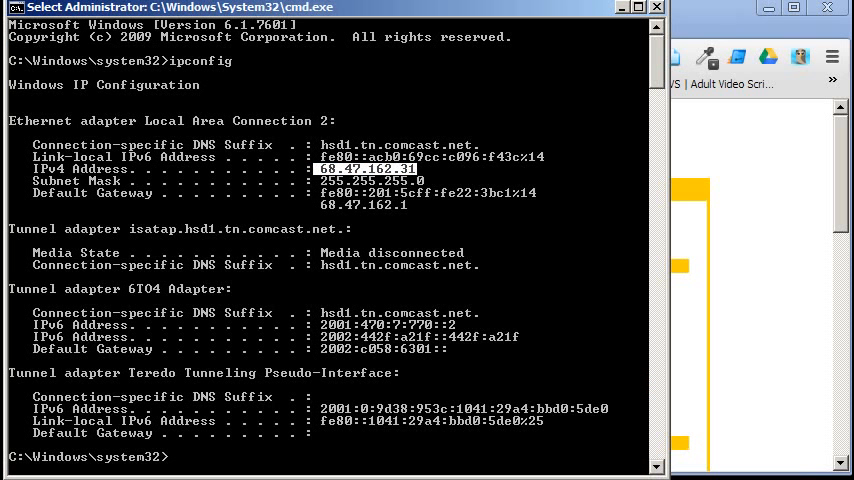
- Type the private address prefixes 10, 192.168 and 172.16 into the console
text(10)
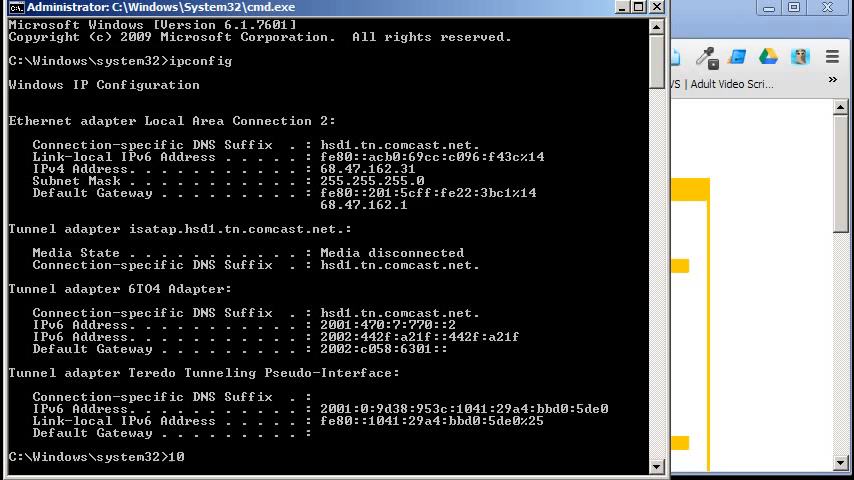
text(192)
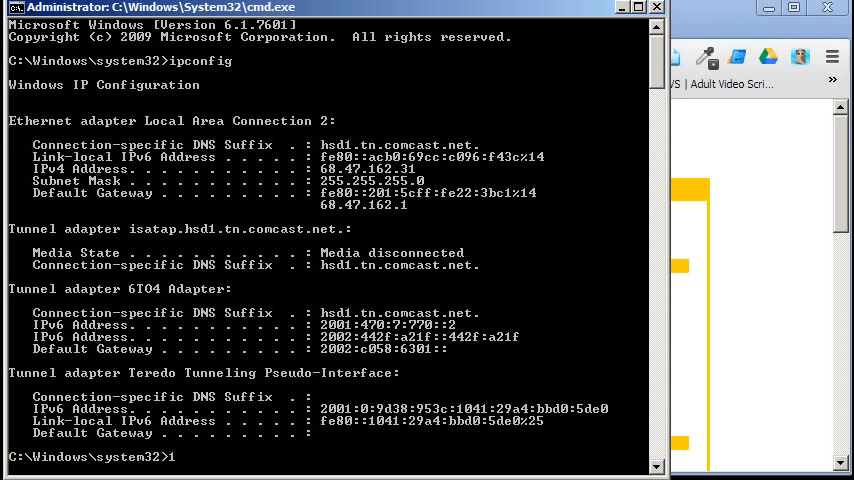
text(192.168)
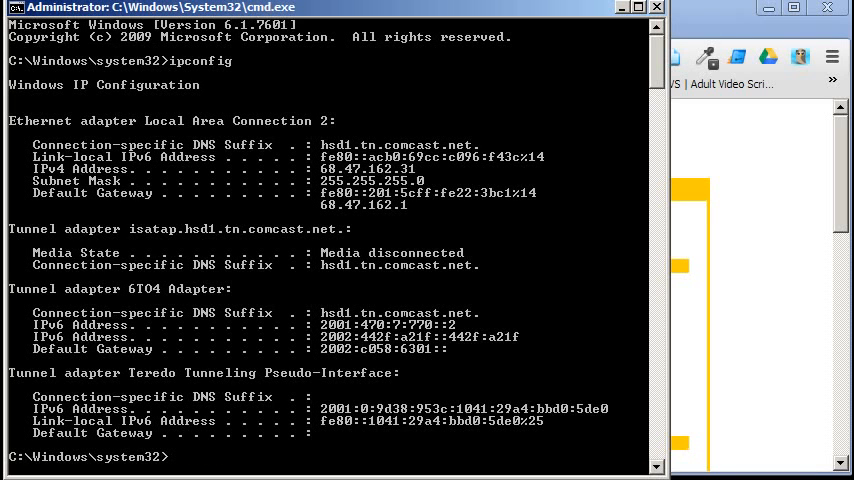
text(172)
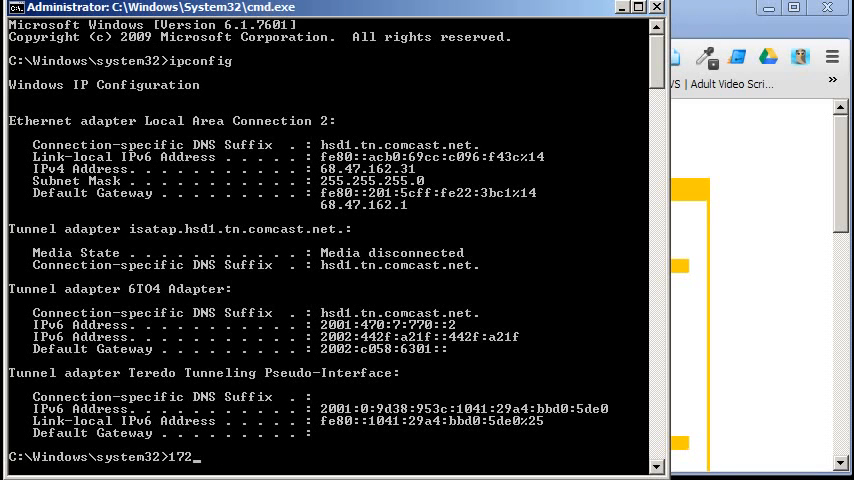
text(.16)
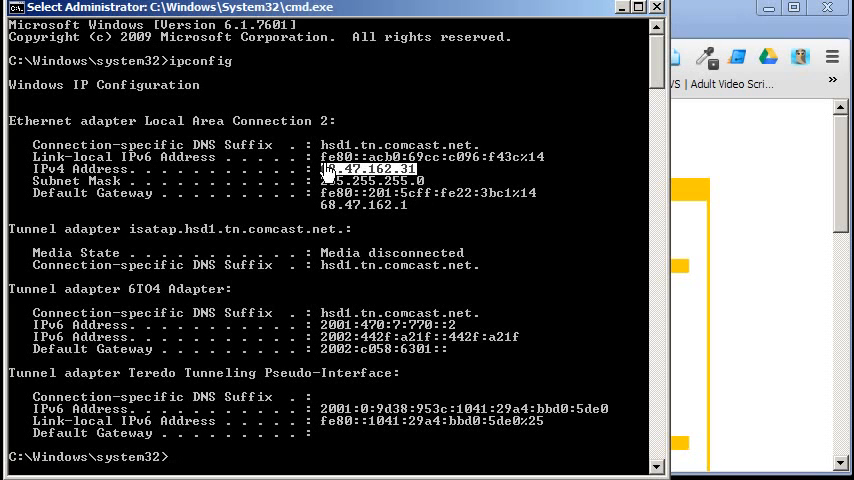
mouse_move(345, 240)
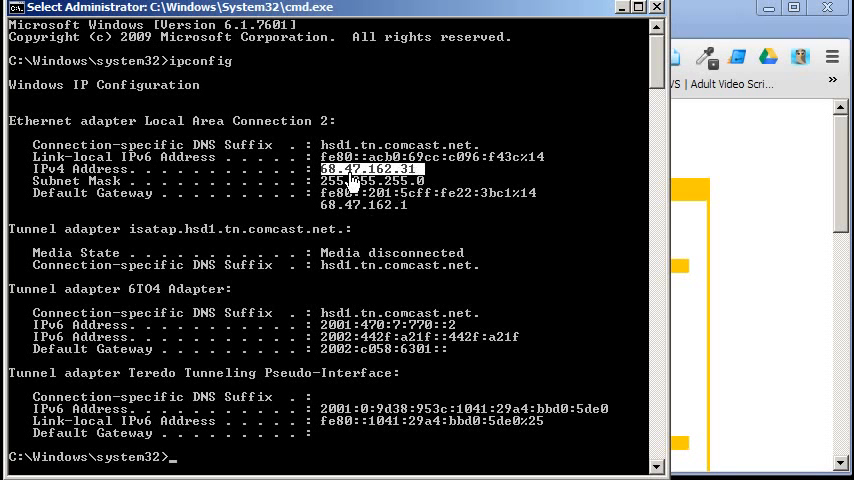
mouse_move(810, 225)
text(netsh)
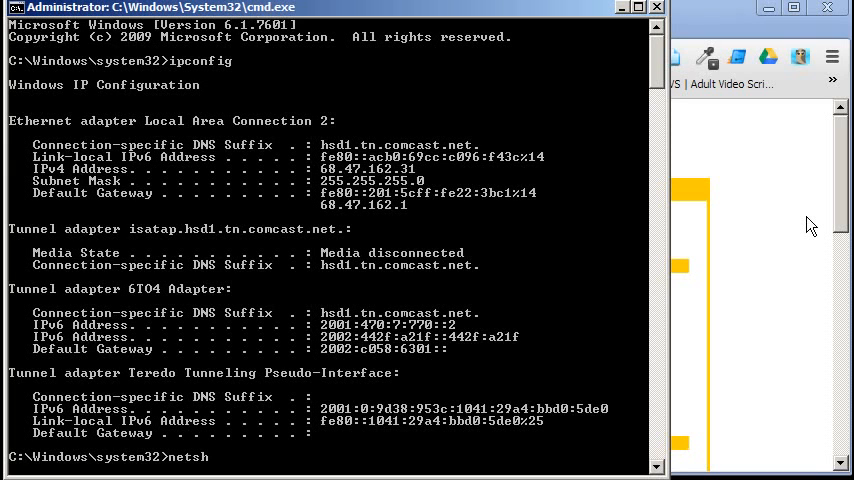
- Check the Teredo state with netsh interface commands, showing a dormant client
key(enter)
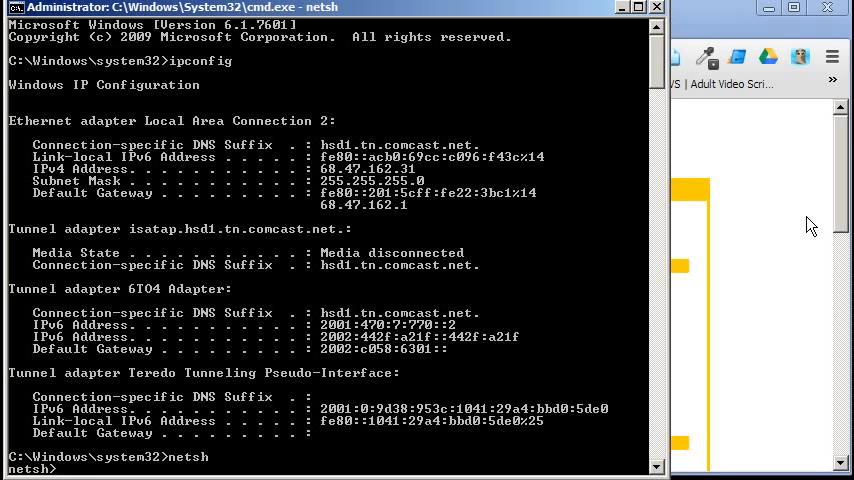
text(interface)
text(show state)
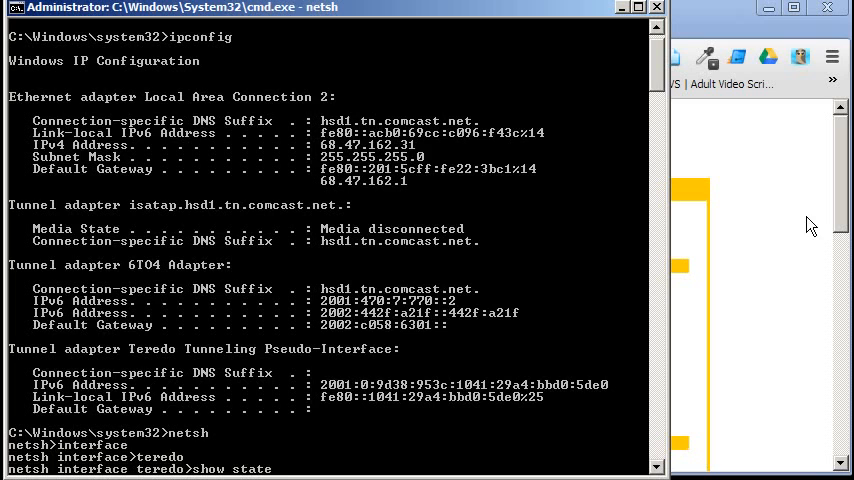
mouse_move(492, 8)
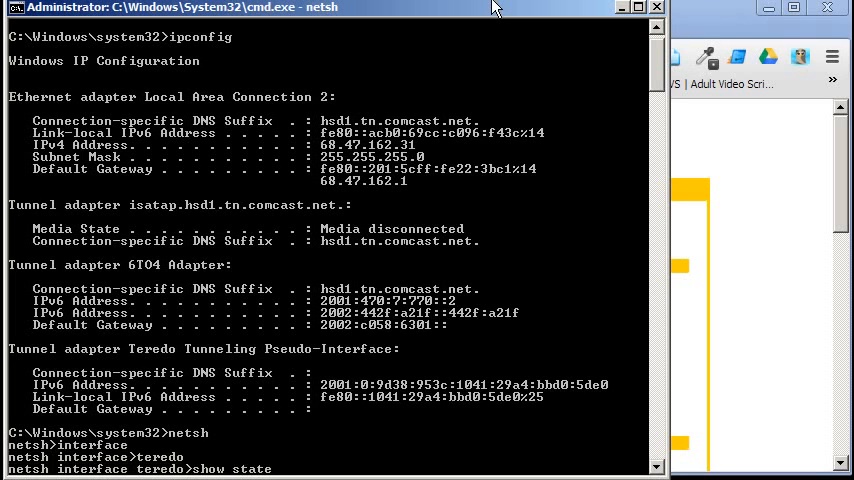
mouse_move(494, 11)
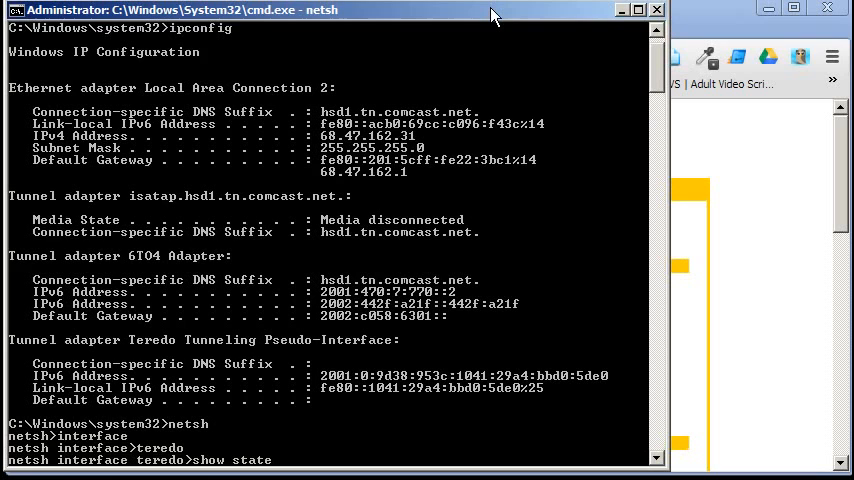
key(Return)
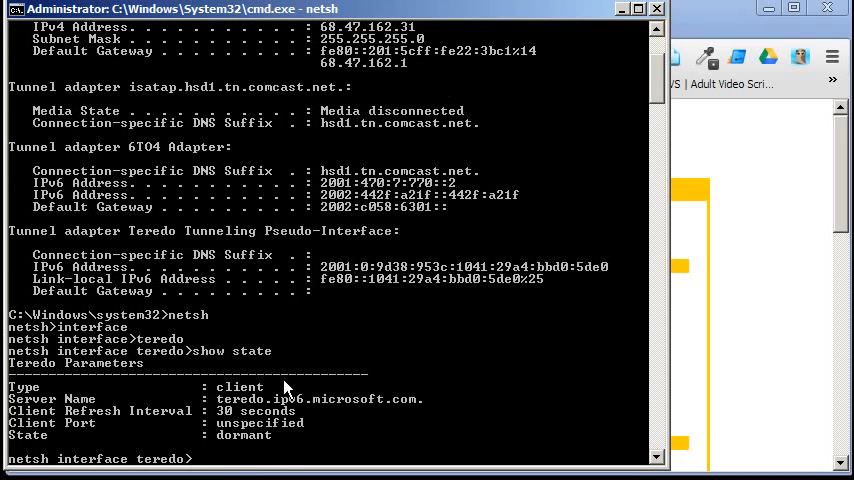
double_click(240, 387)
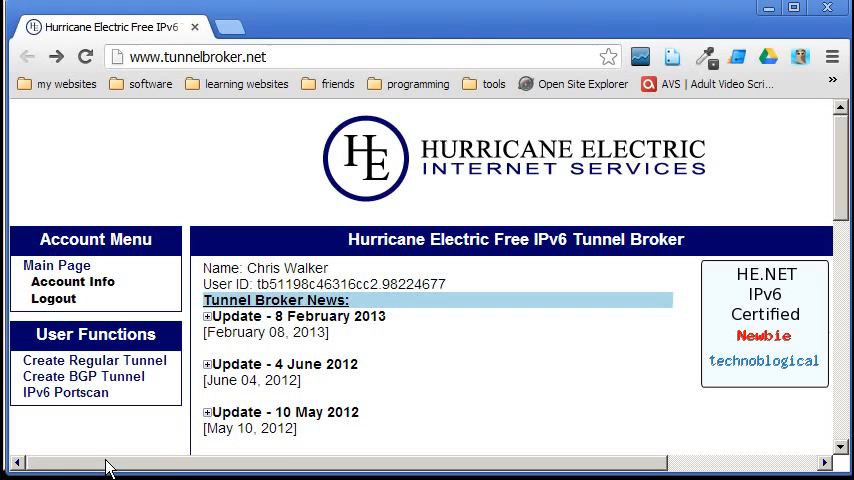
- Enter endpoint 68.47.162.31 in the regular tunnel form, then search Start for firewall
click(92, 360)
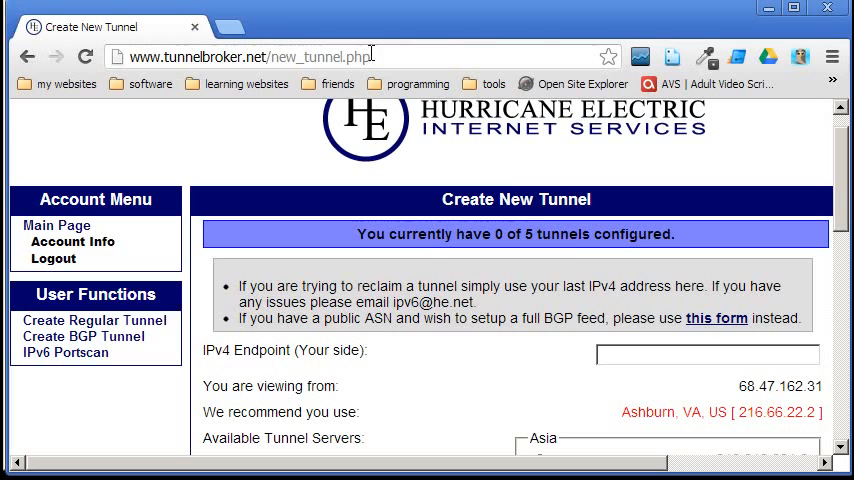
click(708, 354)
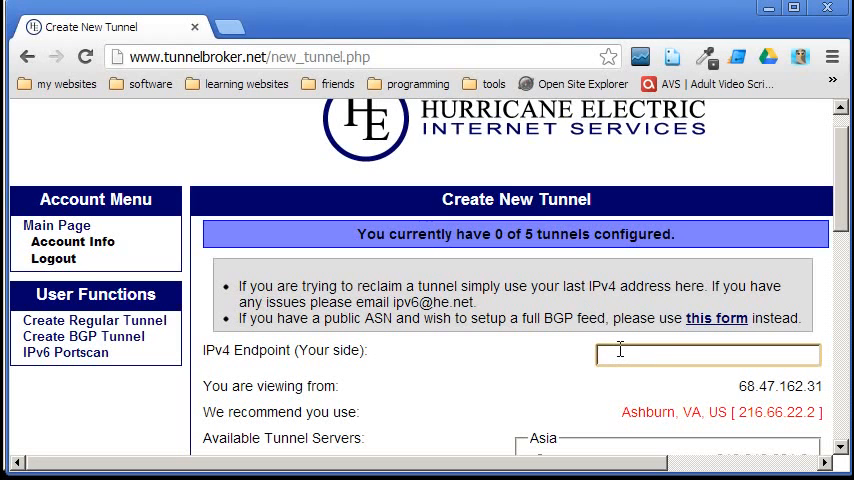
text(68.47.162.31)
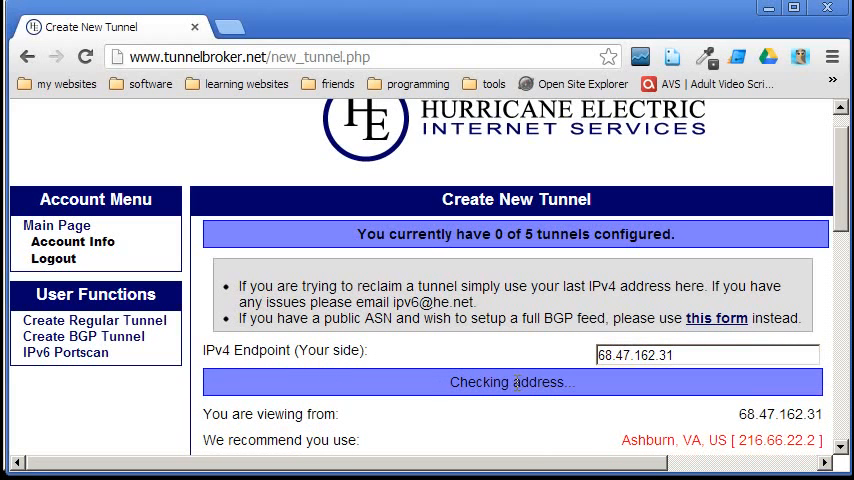
mouse_move(573, 405)
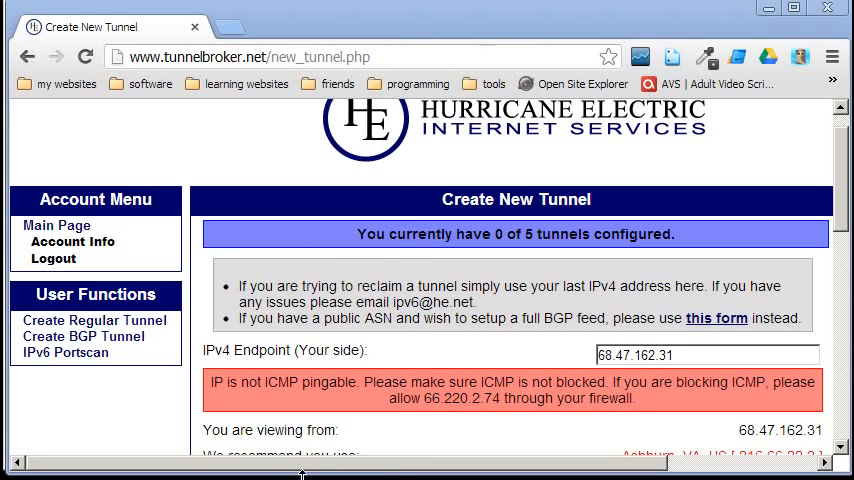
text(firewall)
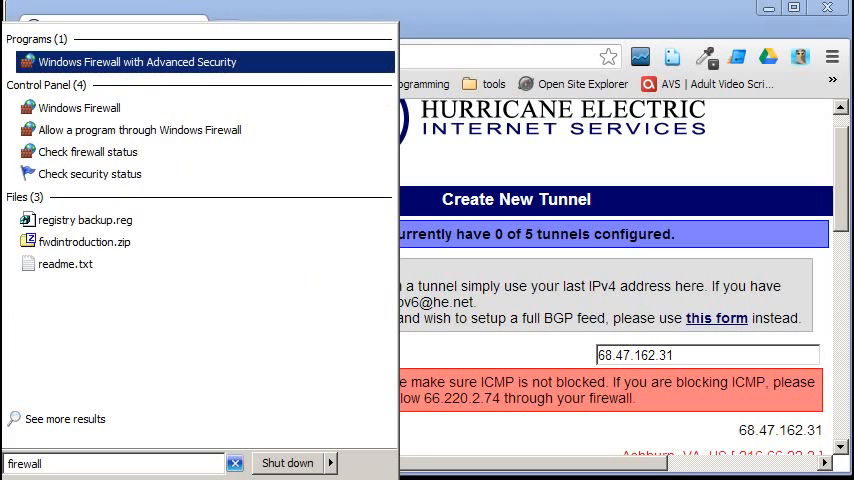
- Open Windows Firewall with Advanced Security and start a new inbound rule
click(136, 61)
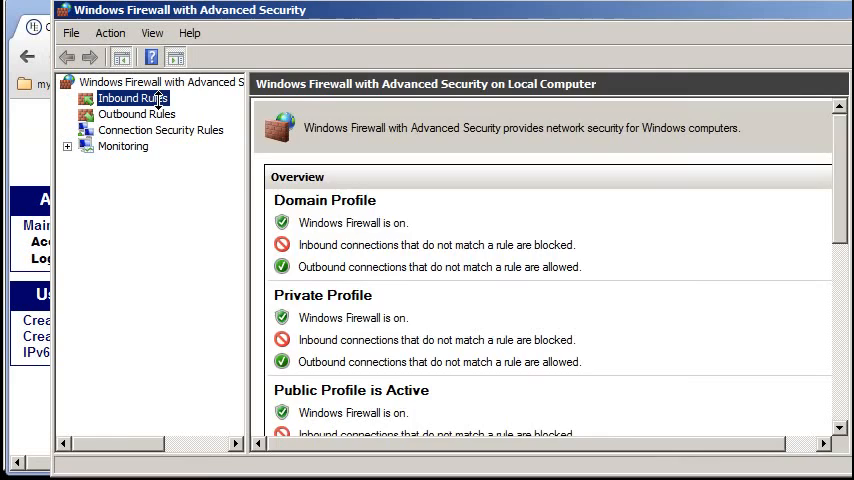
click(131, 97)
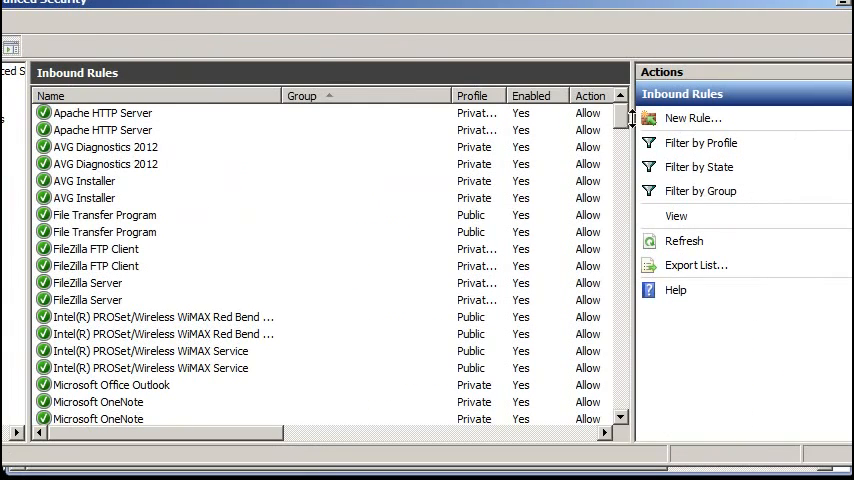
click(692, 117)
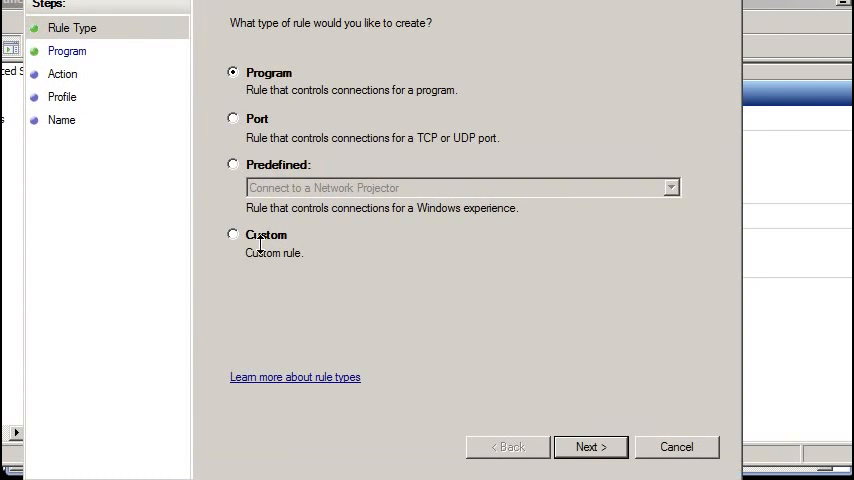
- Make the new rule a custom rule for all programs using protocol ICMPv4
click(233, 234)
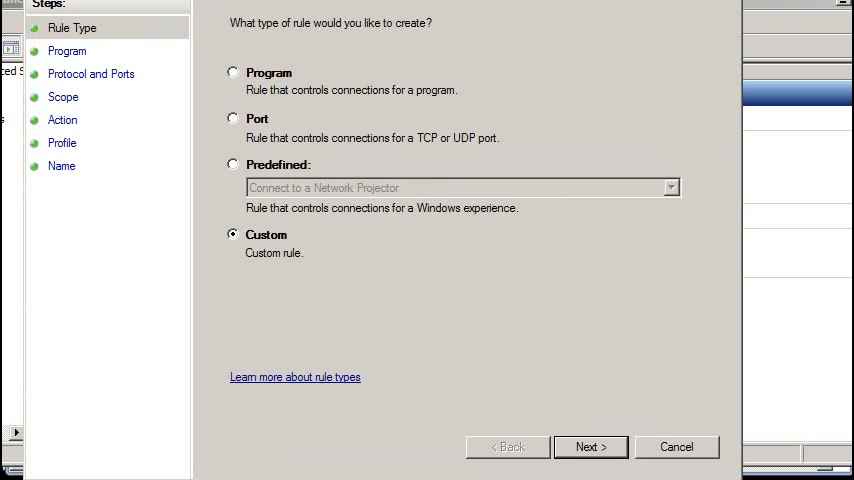
mouse_move(585, 447)
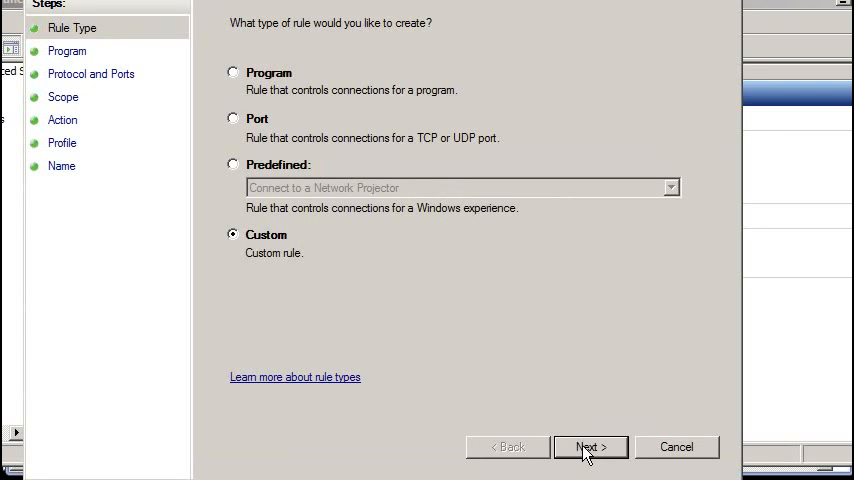
click(589, 447)
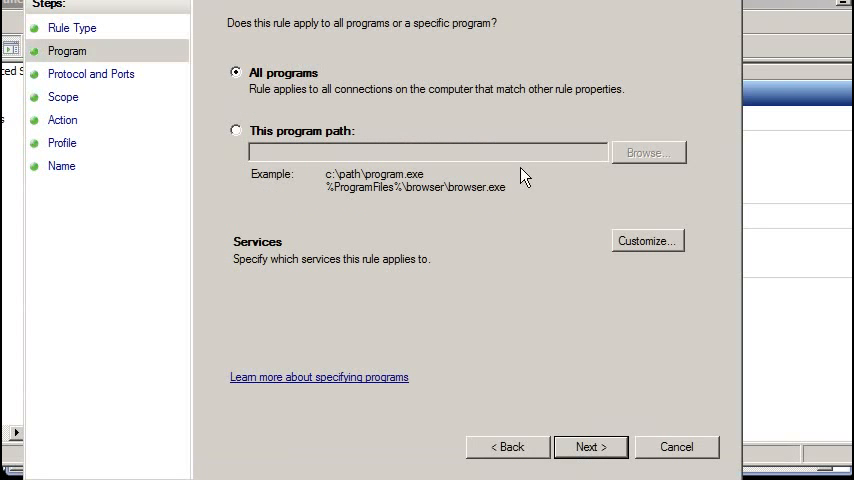
click(590, 446)
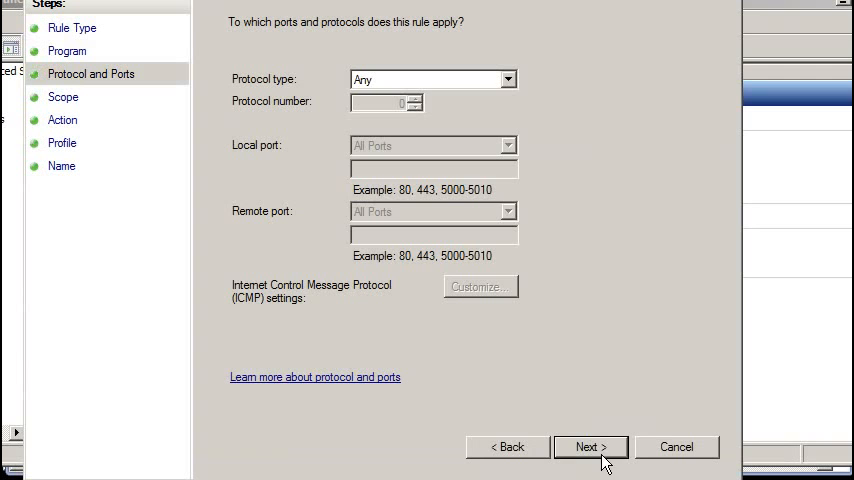
click(507, 79)
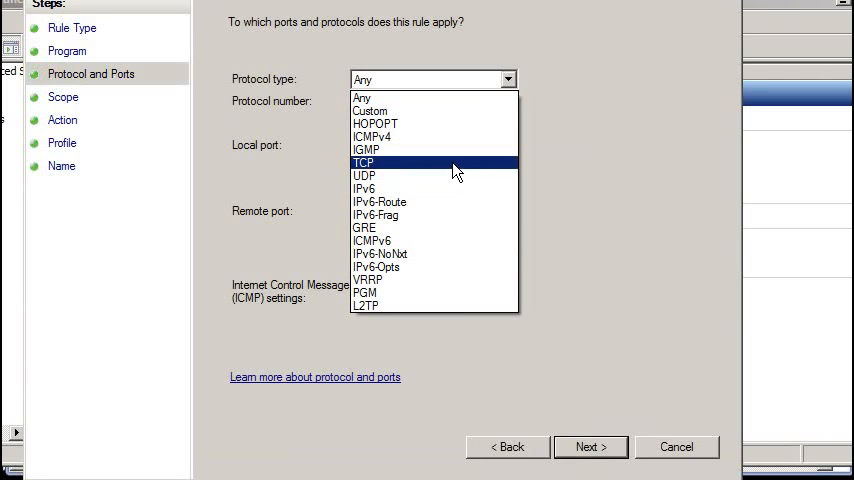
mouse_move(450, 137)
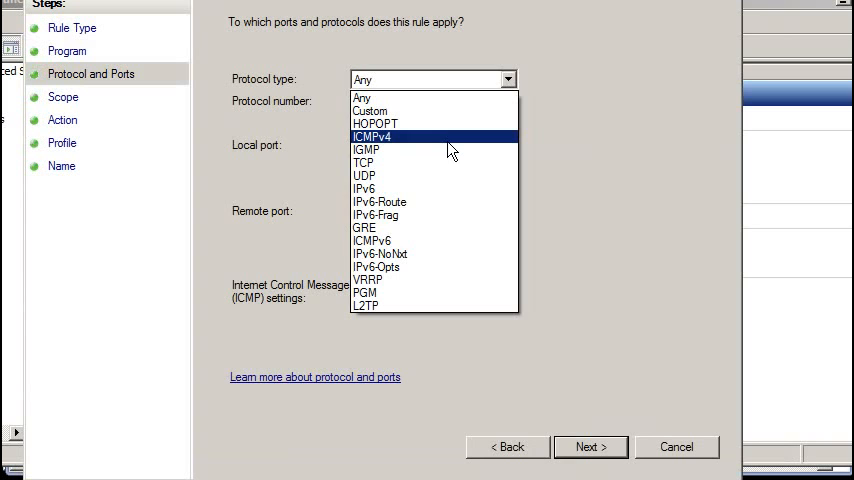
click(372, 136)
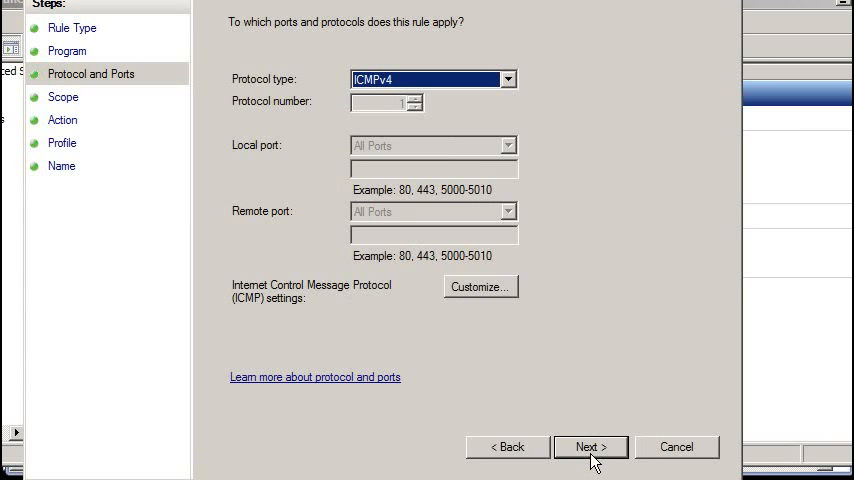
click(589, 446)
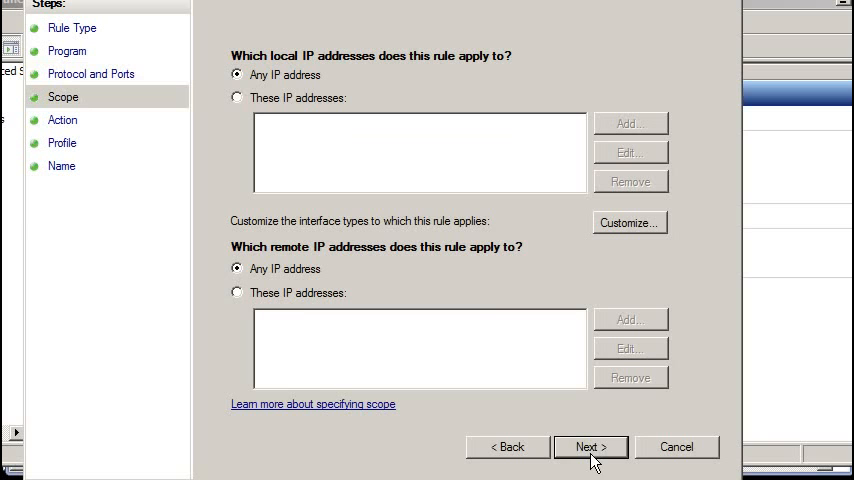
mouse_move(290, 300)
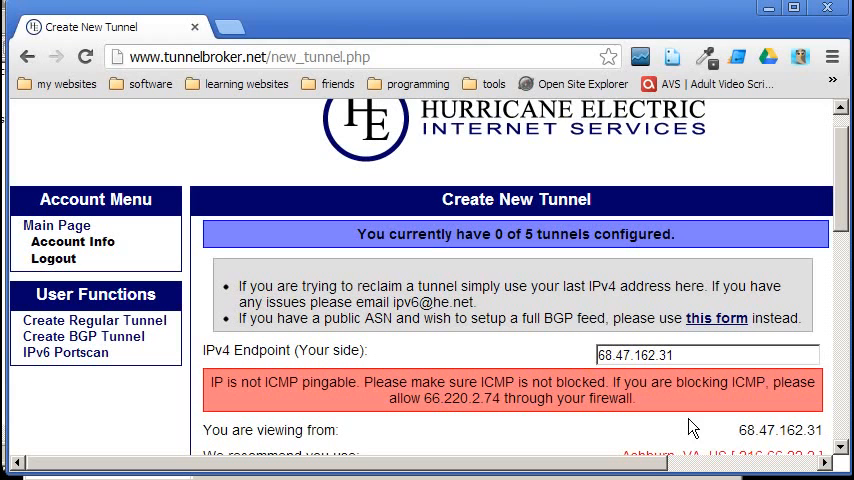
- Keep the rule's remote address scope set to any IP address
scroll(down, 3)
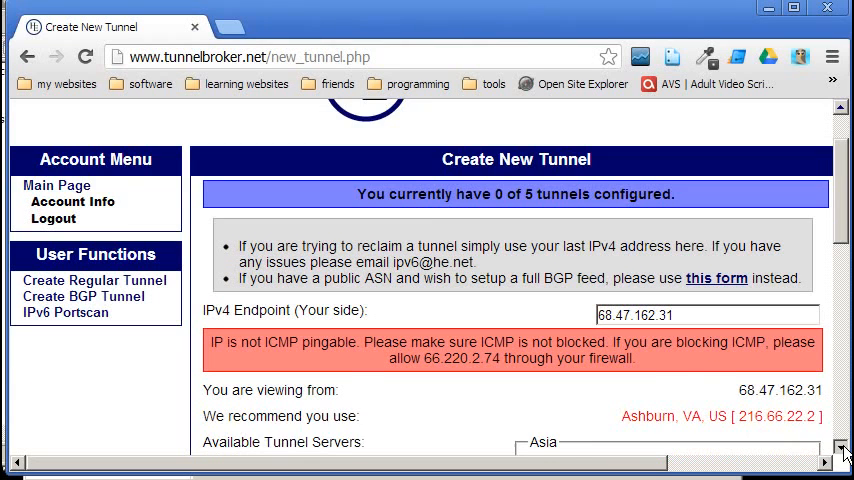
scroll(down, 3)
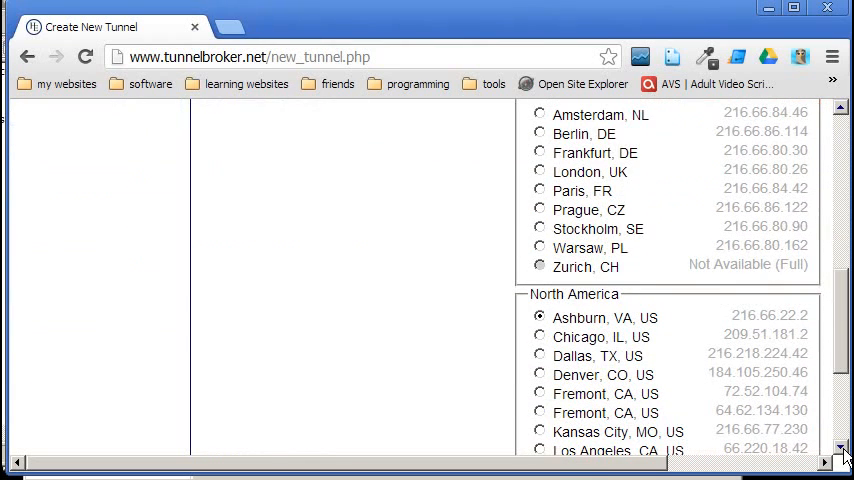
double_click(749, 315)
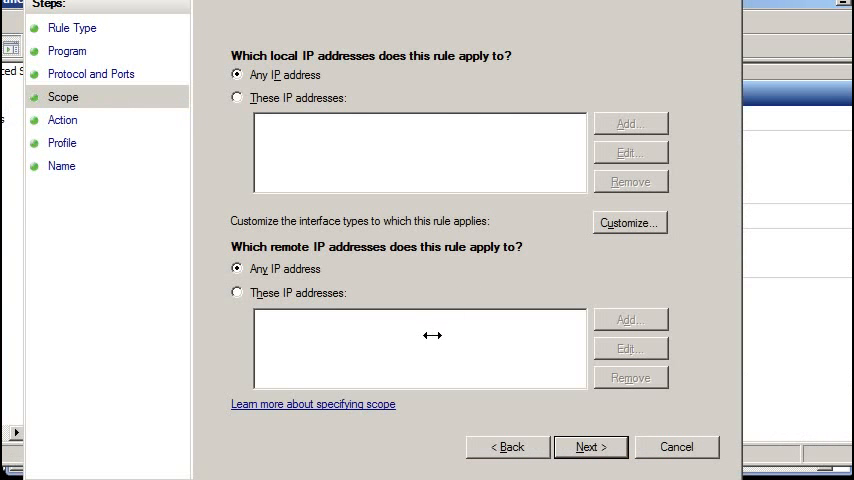
click(237, 292)
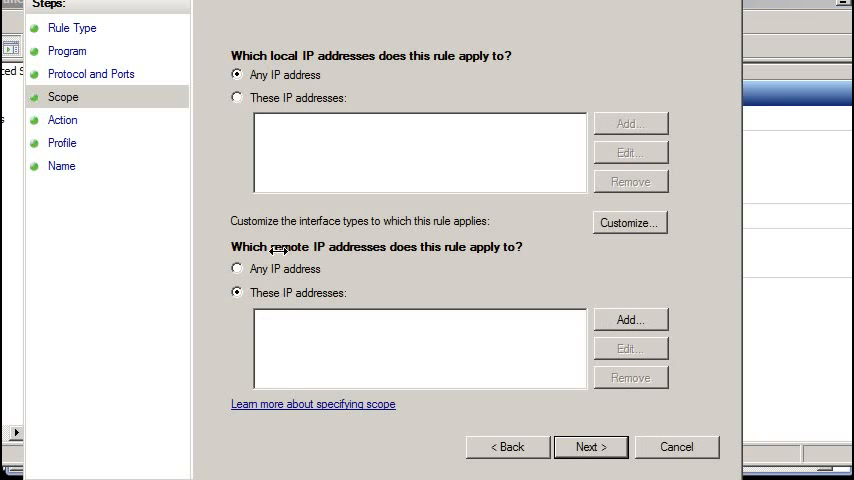
click(237, 269)
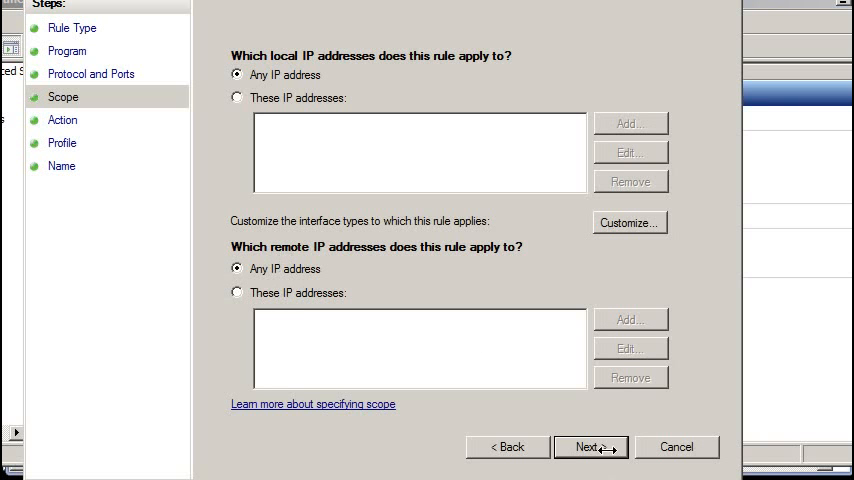
click(589, 447)
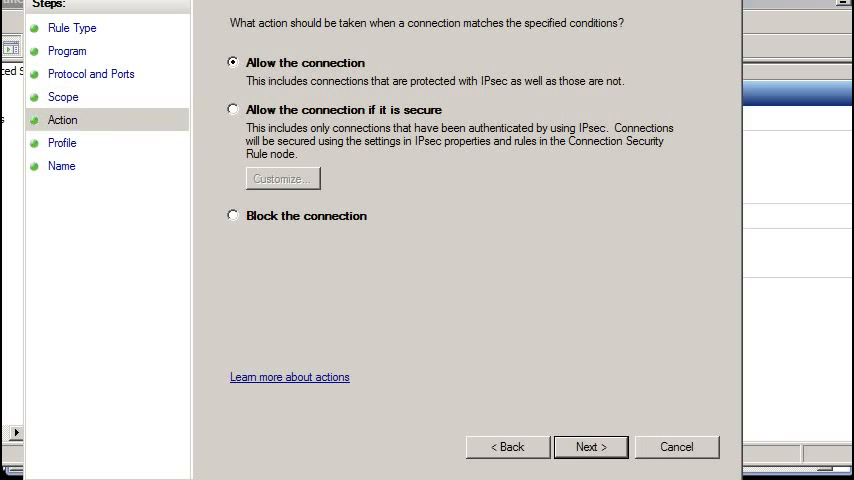
mouse_move(610, 327)
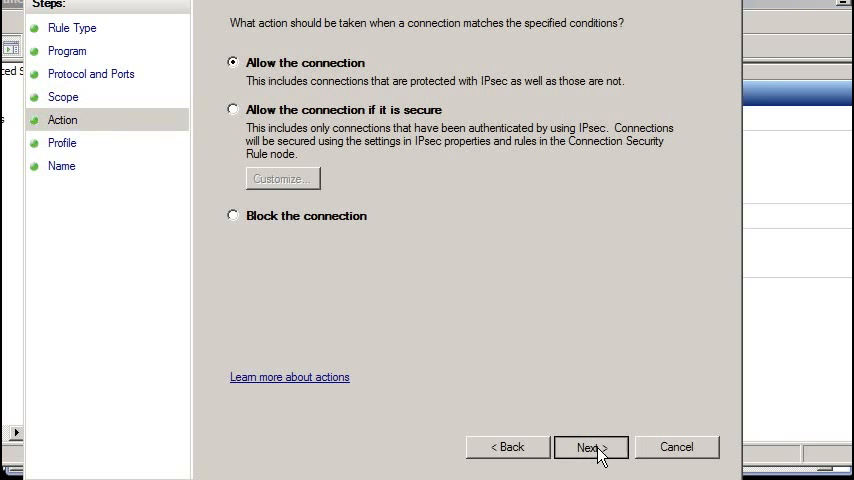
- Allow the connection on all profiles, name the rule ICMP, and finish
click(590, 447)
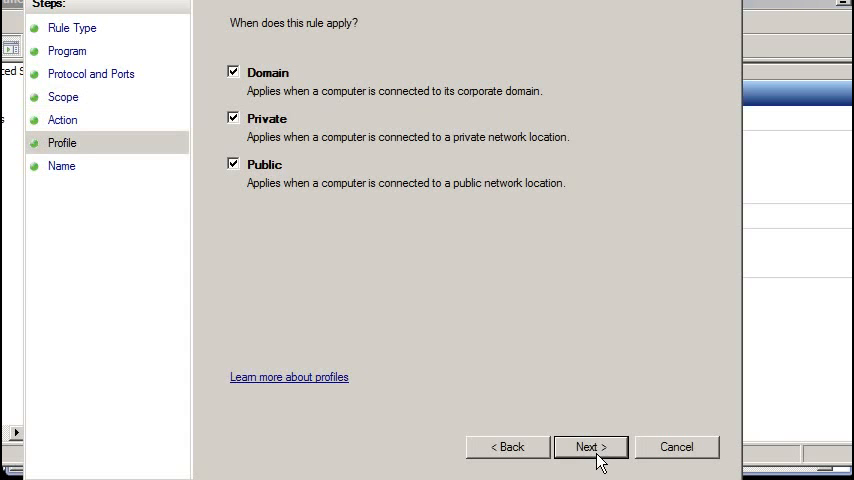
click(590, 446)
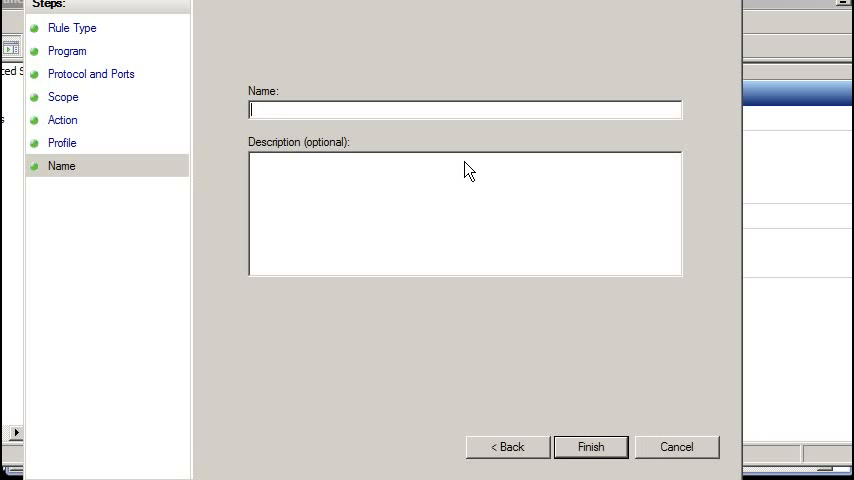
text(ICMP)
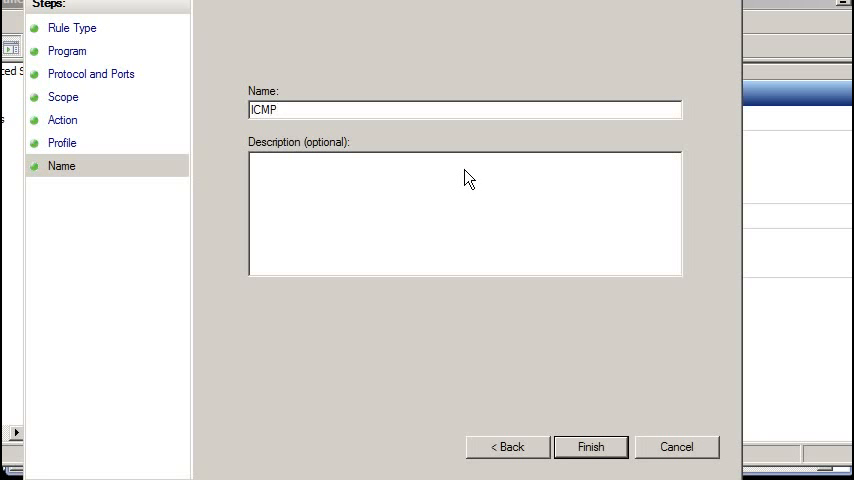
click(590, 446)
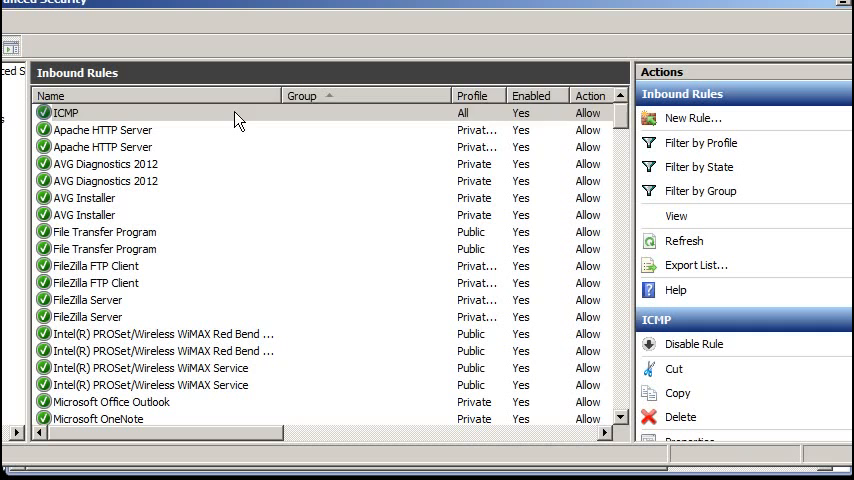
click(65, 112)
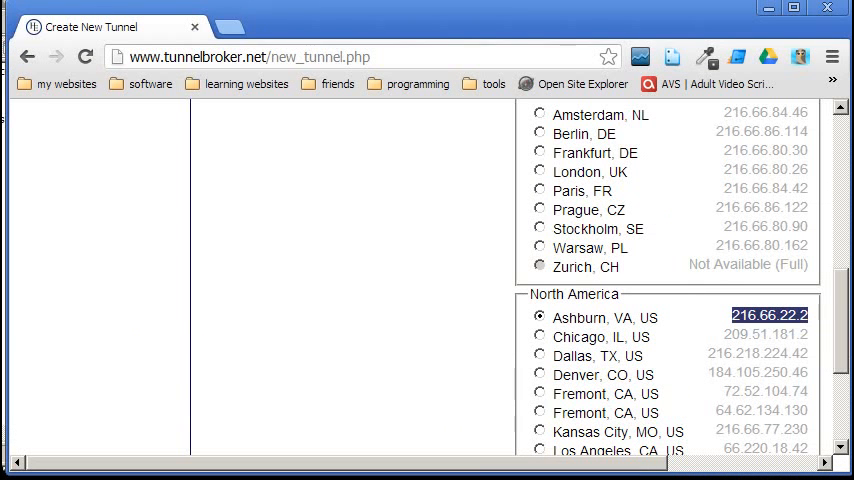
- Create the tunnel on the Ashburn, VA server 216.66.22.2, opening tunnel 195619's details
scroll(up, 3)
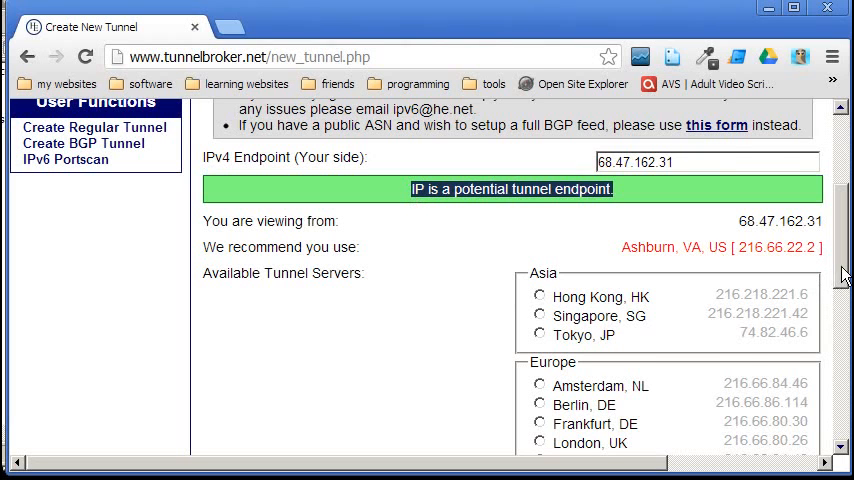
click(511, 341)
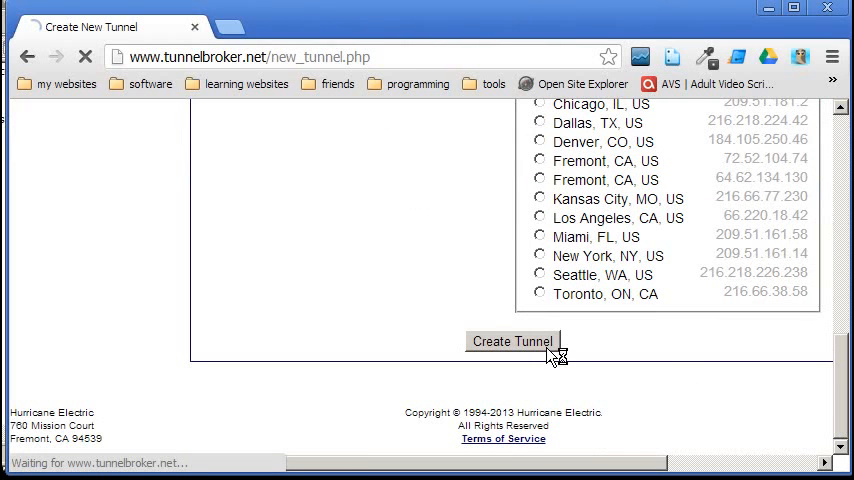
click(512, 341)
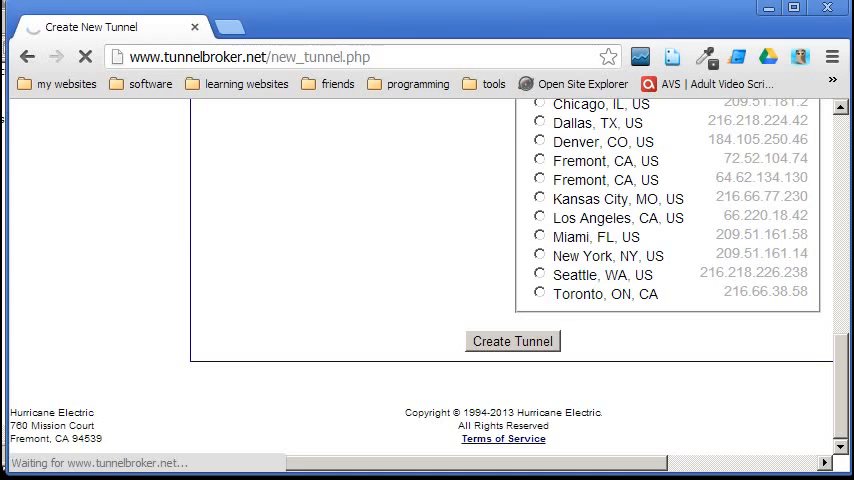
click(512, 341)
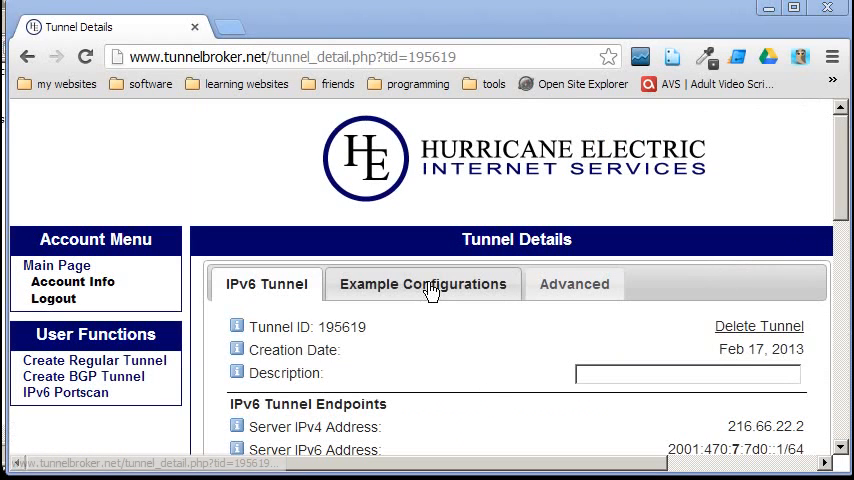
- Show the Windows Vista/2008/7 example configuration and select its netsh command text
click(422, 284)
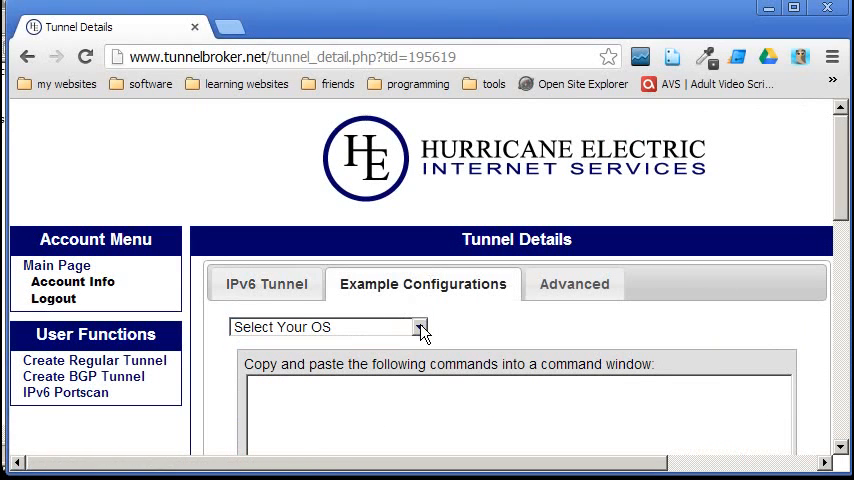
click(325, 326)
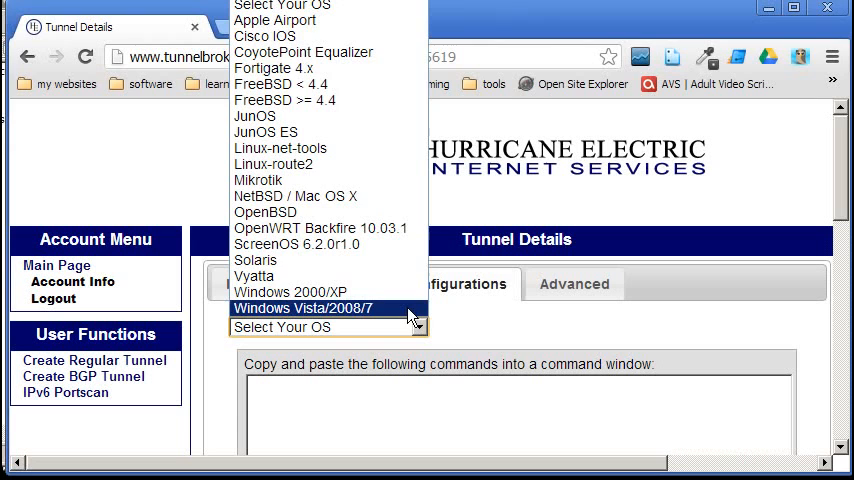
click(302, 308)
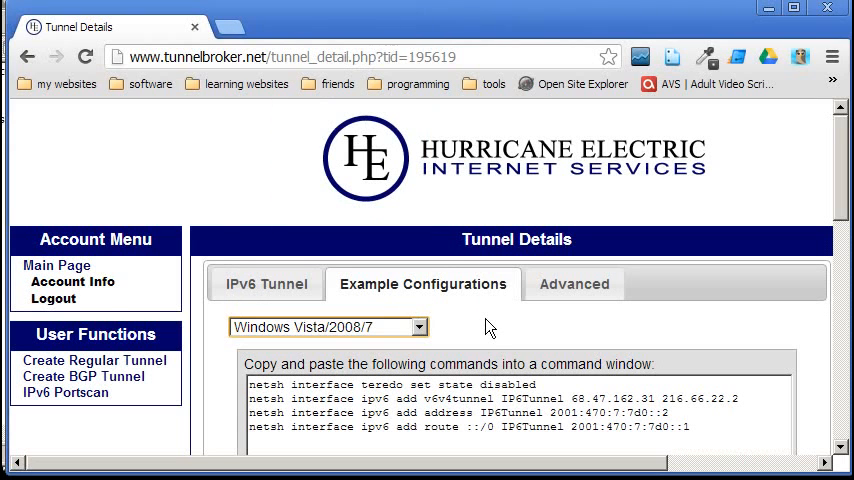
scroll(down, 3)
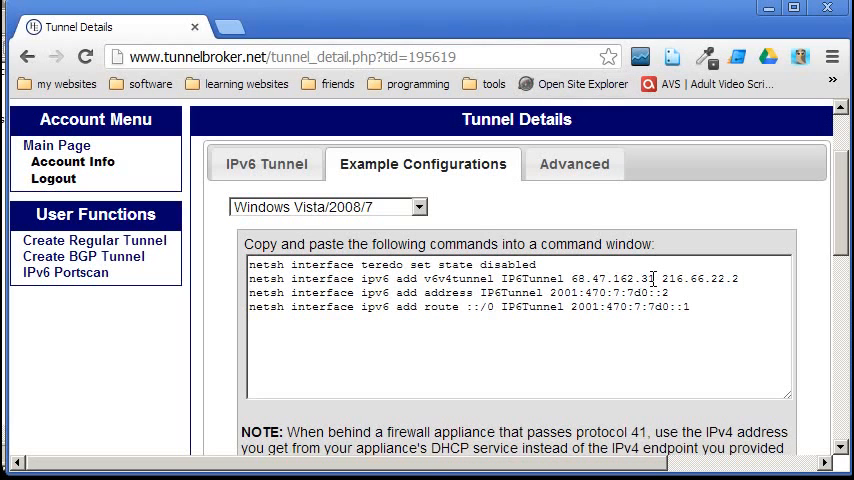
double_click(612, 278)
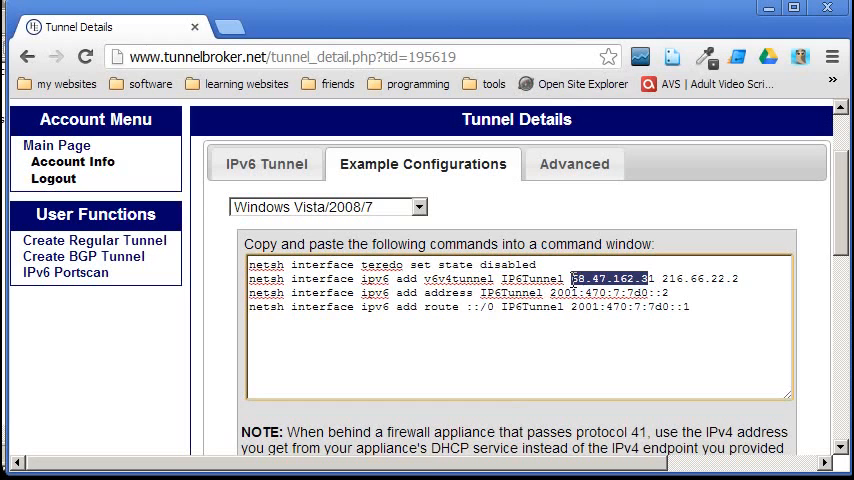
mouse_move(662, 307)
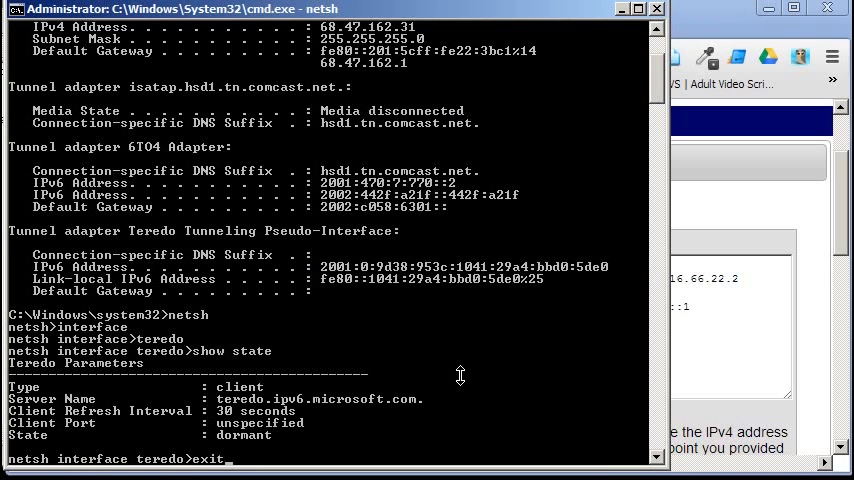
- Clear the console with cls and list the adapter configuration with ipconfig
text(cl)
text(ipc)
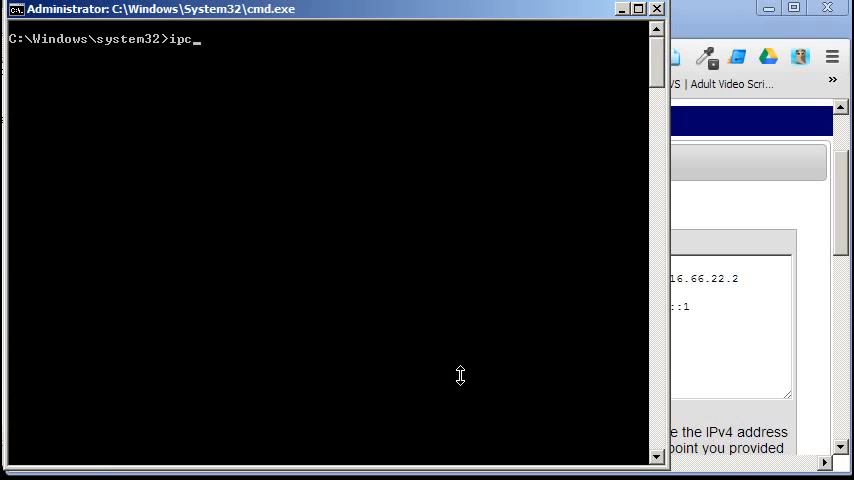
text(onfig)
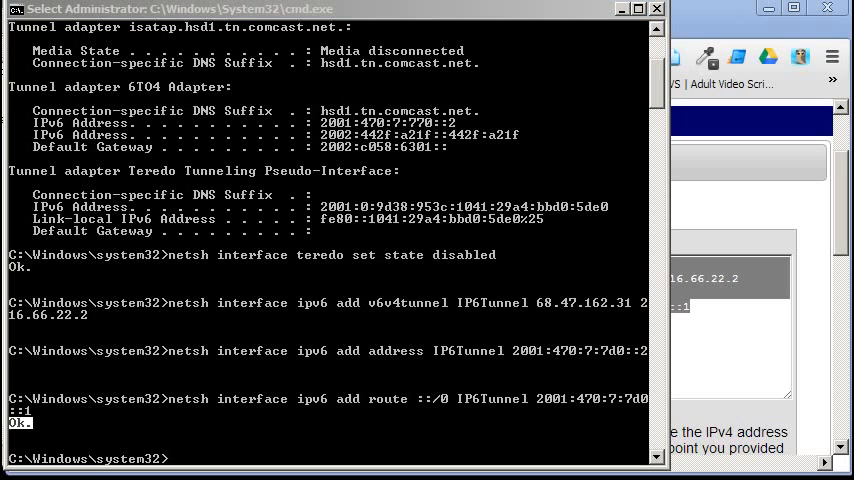
- Run tracert -6 -h 255 obiwan.scrye.net to trace the IPv6 route
text(t)
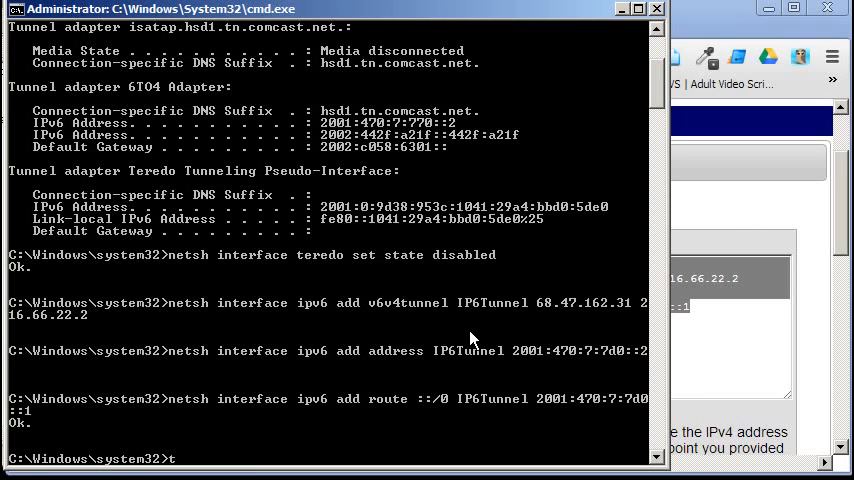
text(racert)
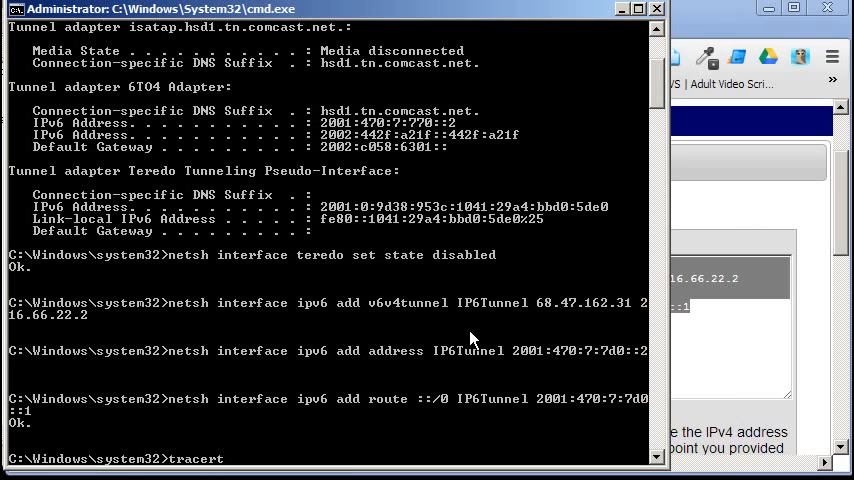
text(-6)
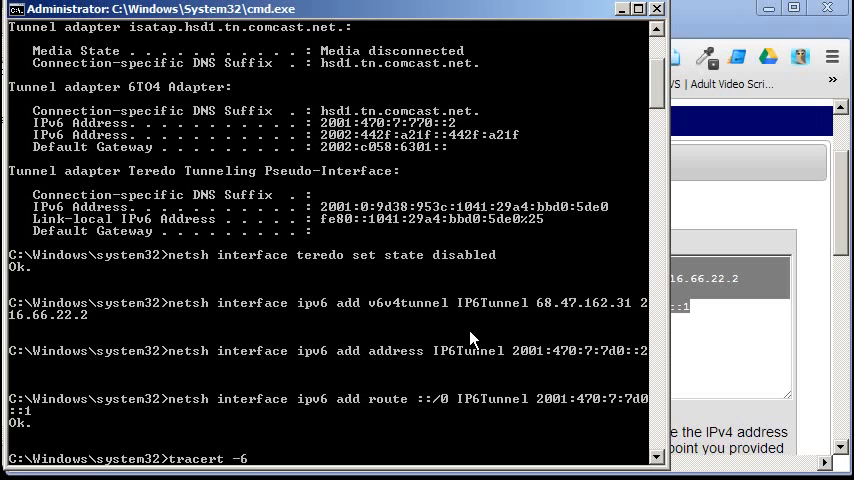
text(-h)
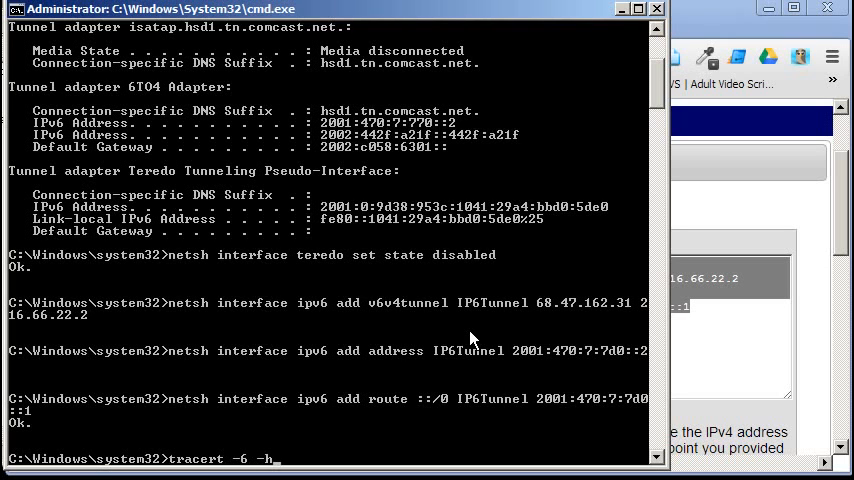
text(255)
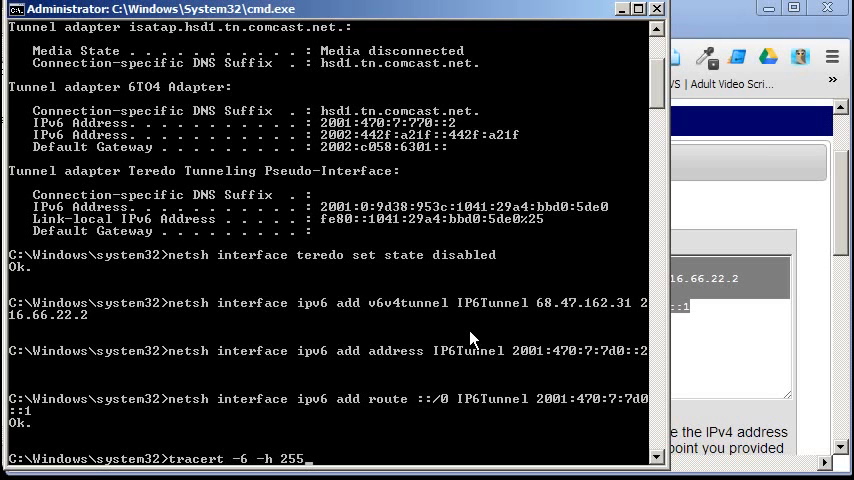
text(obiwan.s)
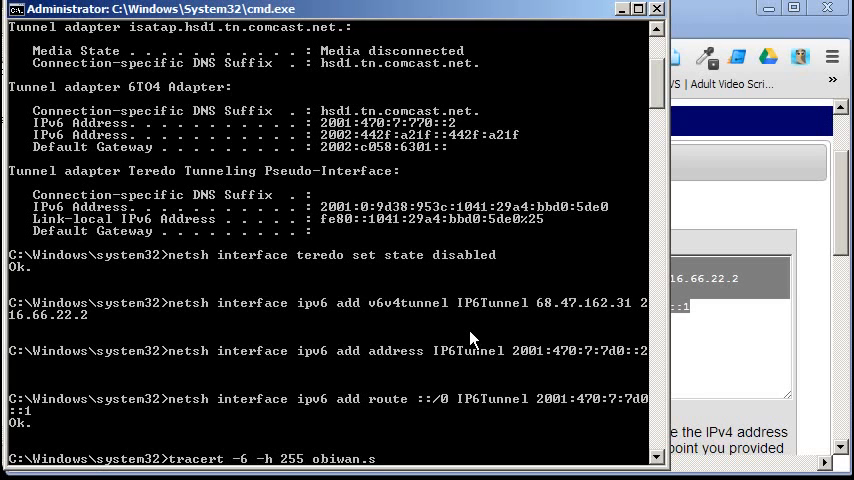
text(rye.net)
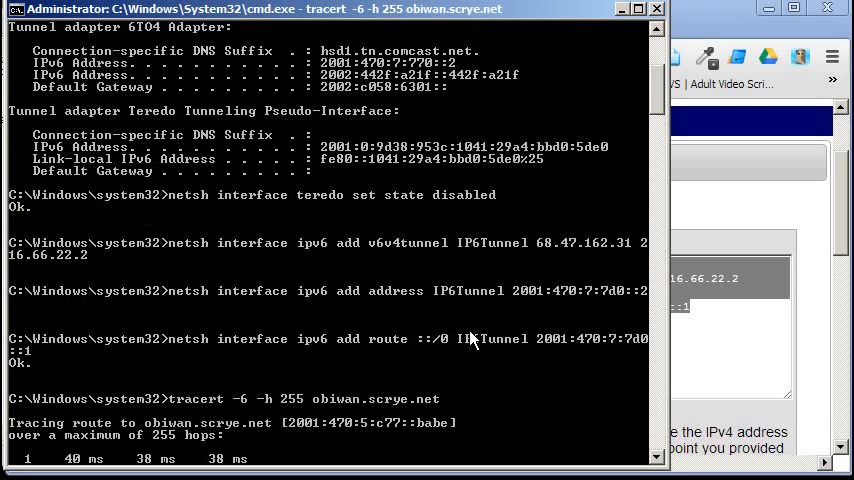
- Follow the hop list until the trace reaches 2001:470:5:c77::babe at hop 48
scroll(down, 3)
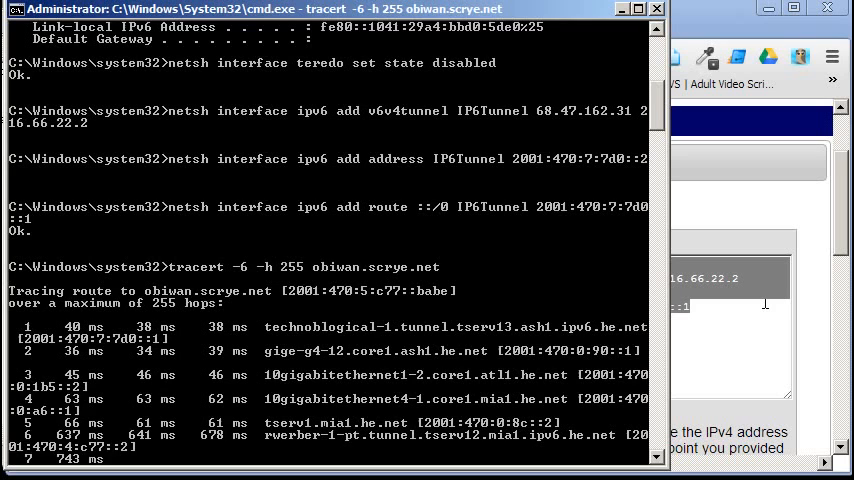
scroll(down, 3)
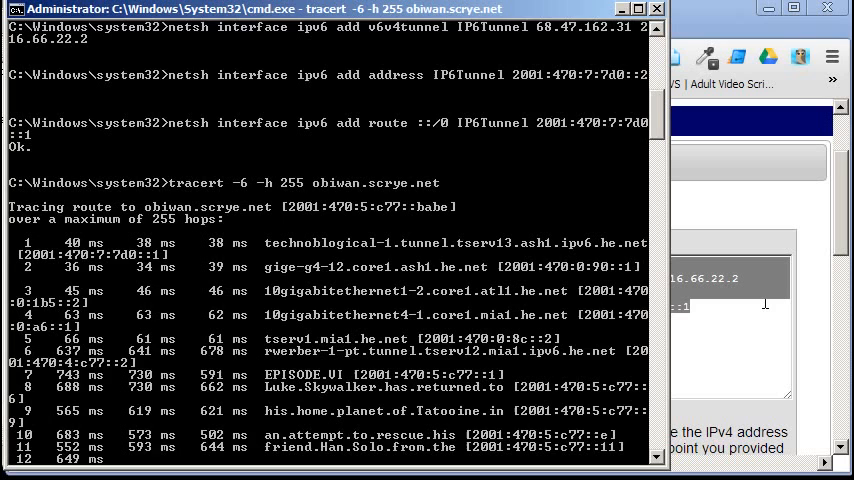
scroll(down, 3)
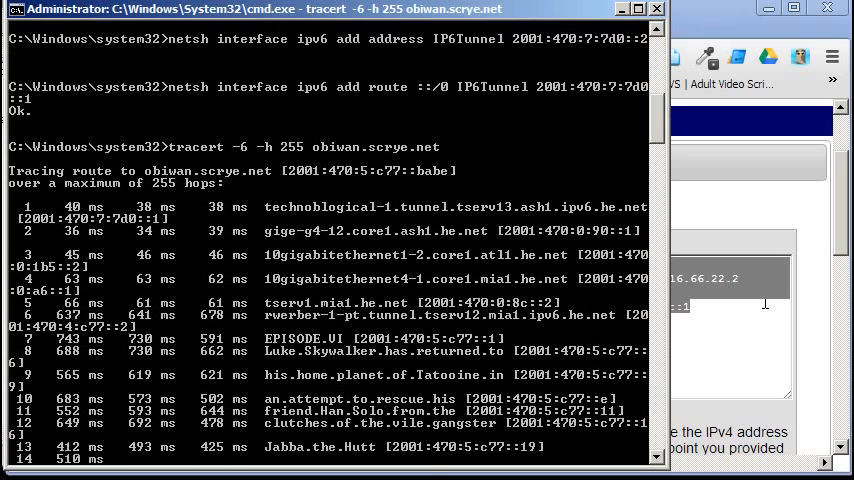
scroll(down, 3)
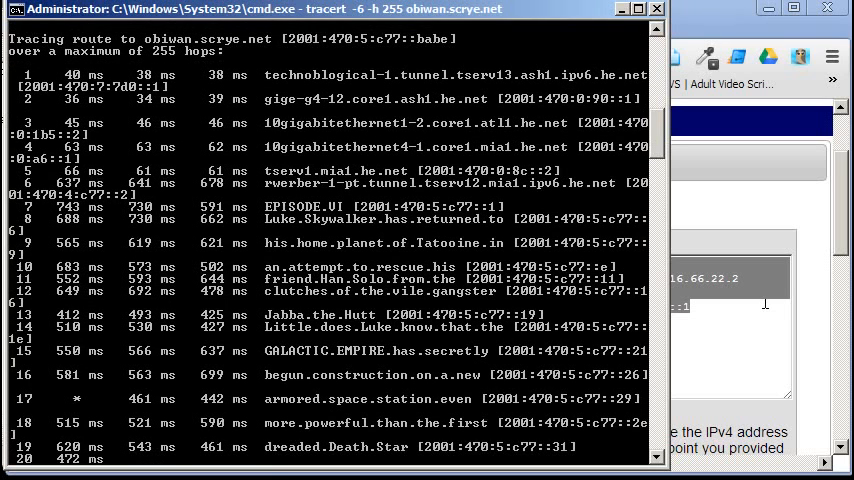
scroll(down, 3)
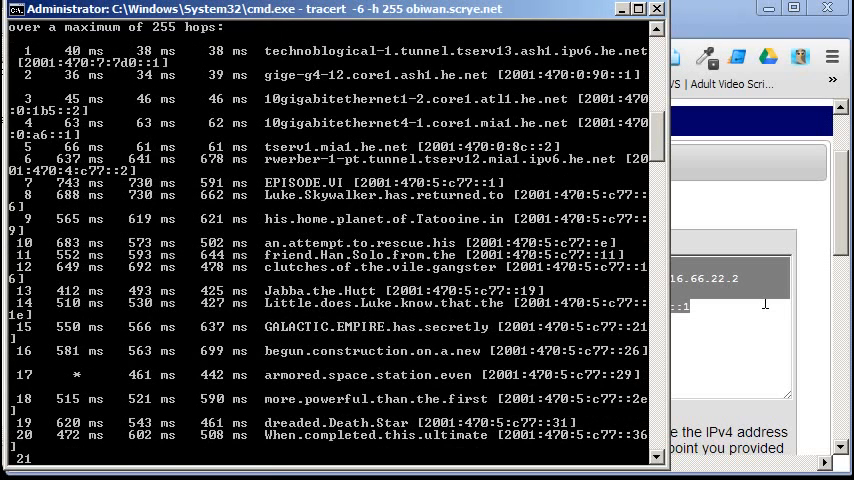
scroll(down, 3)
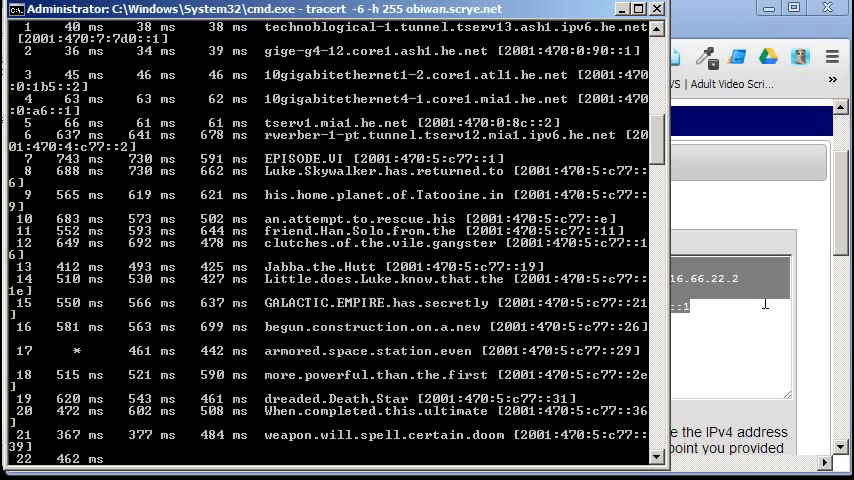
scroll(down, 3)
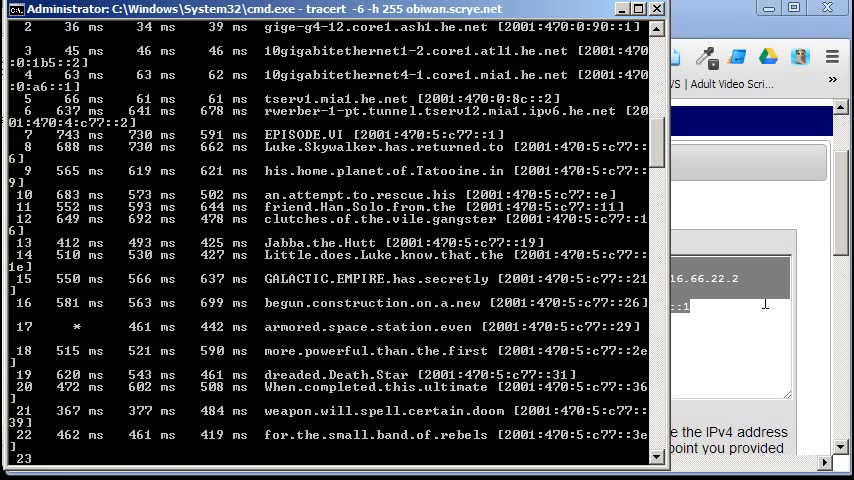
scroll(down, 3)
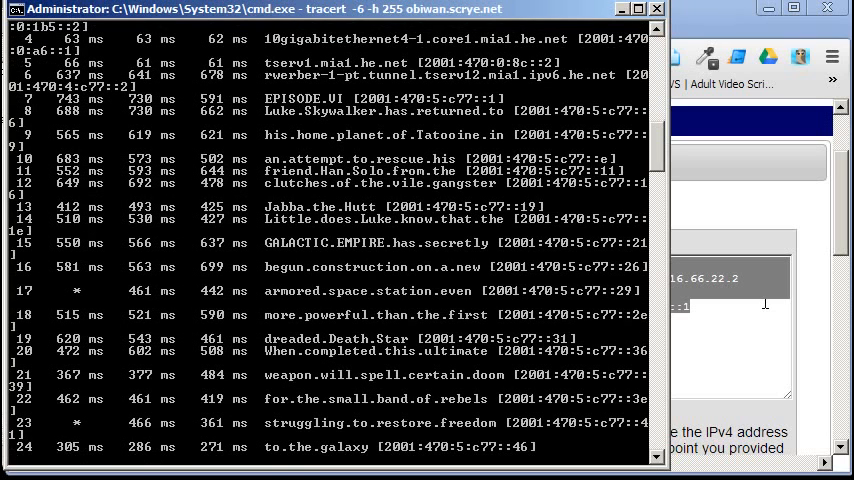
scroll(down, 3)
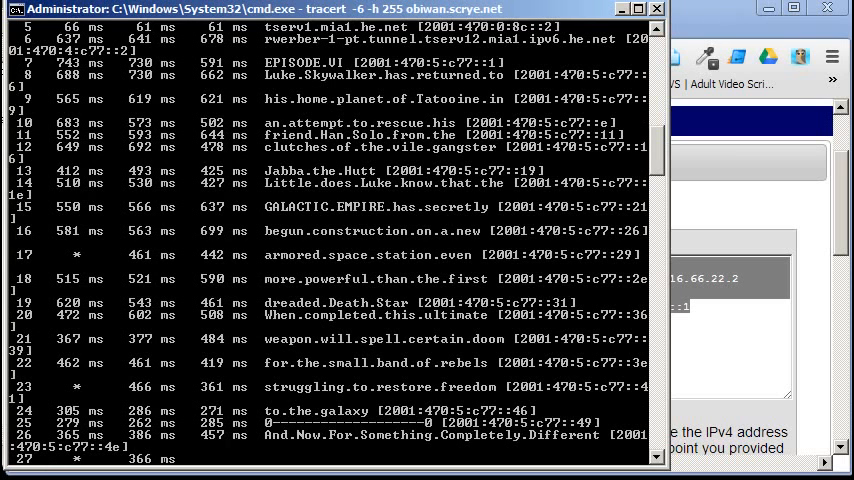
scroll(down, 3)
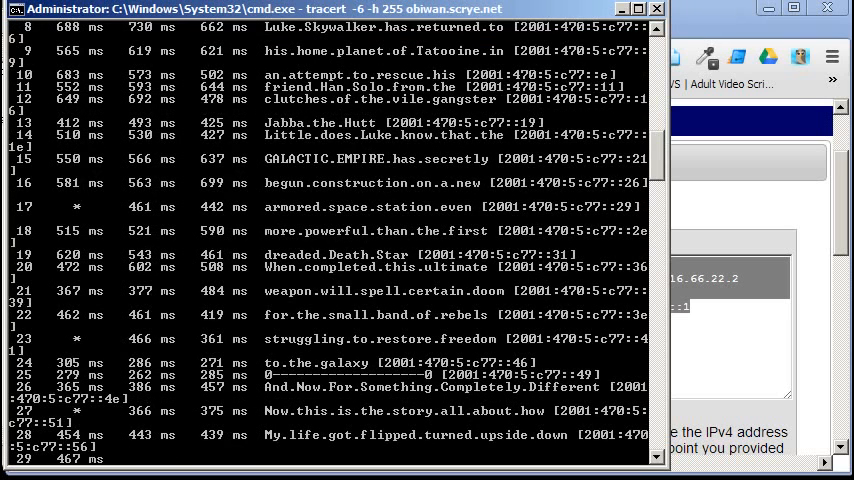
scroll(down, 3)
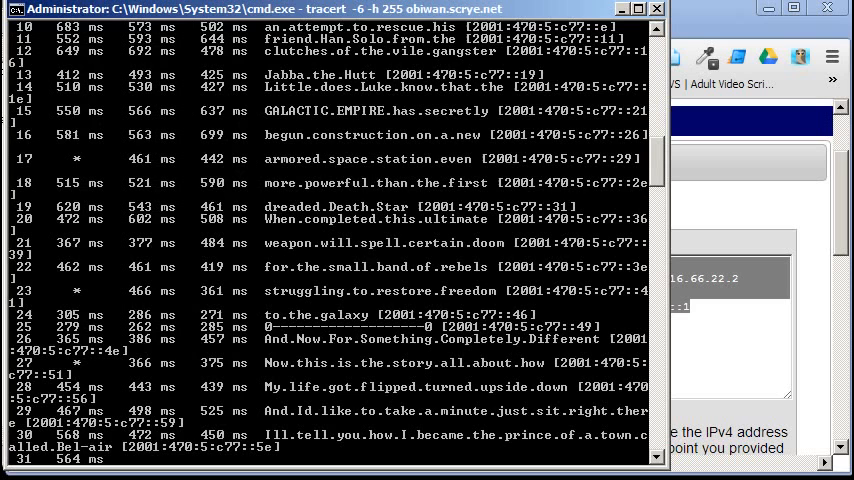
scroll(down, 3)
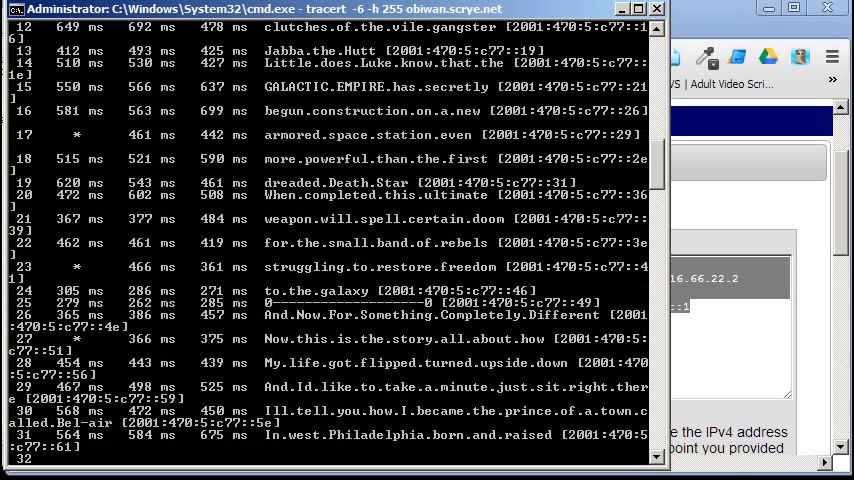
scroll(down, 3)
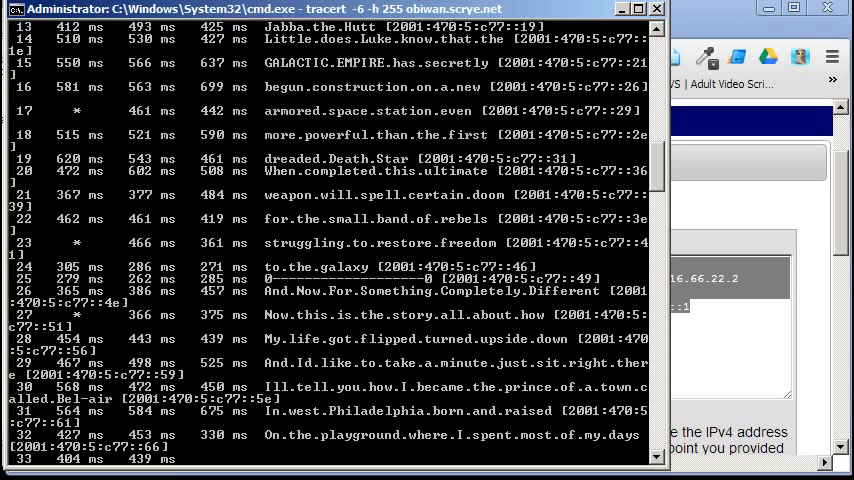
scroll(down, 3)
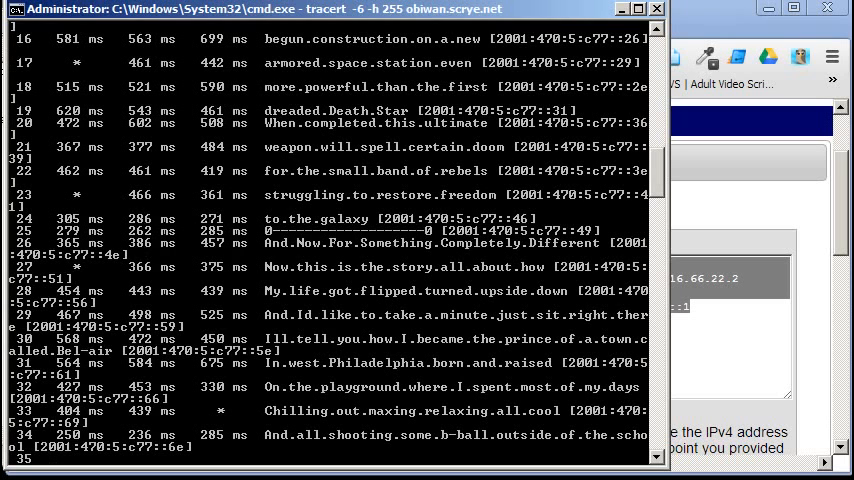
scroll(down, 3)
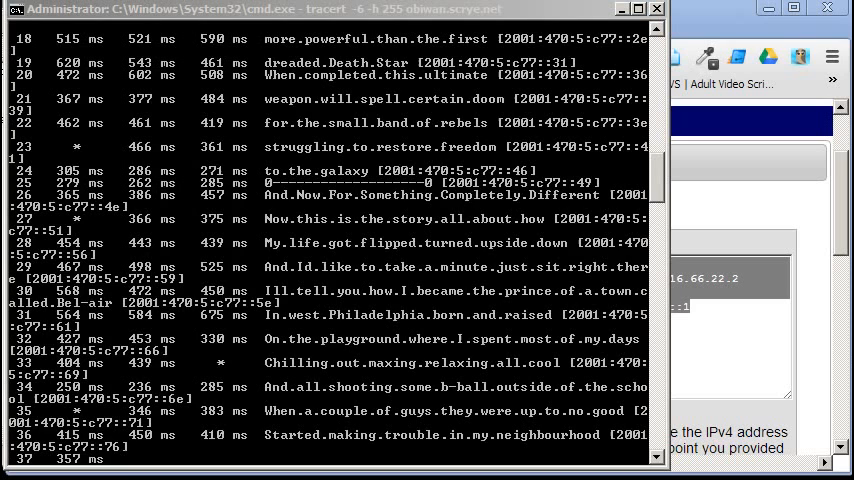
scroll(down, 3)
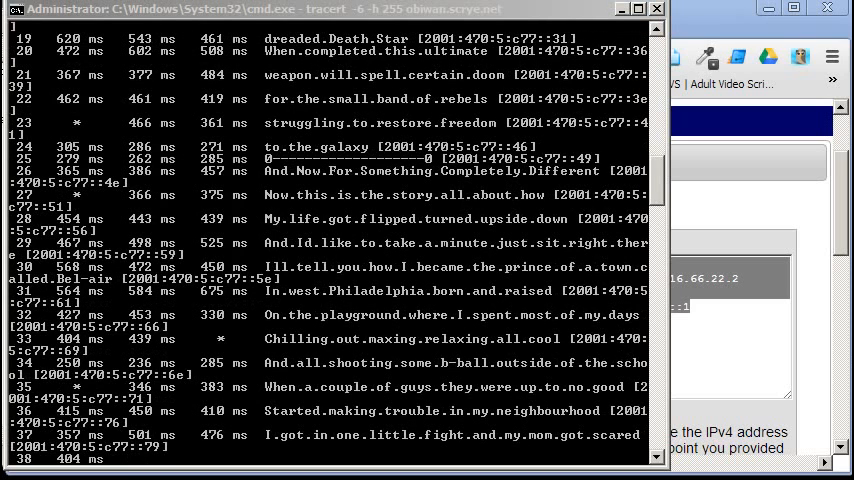
scroll(down, 3)
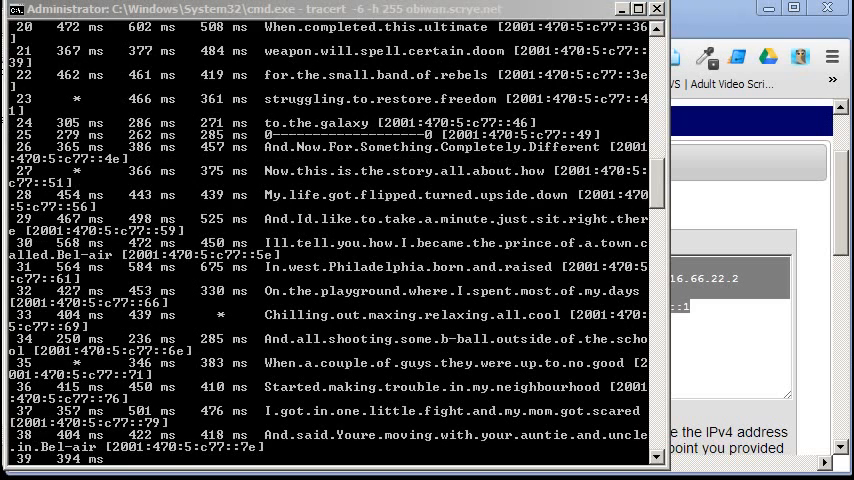
scroll(down, 3)
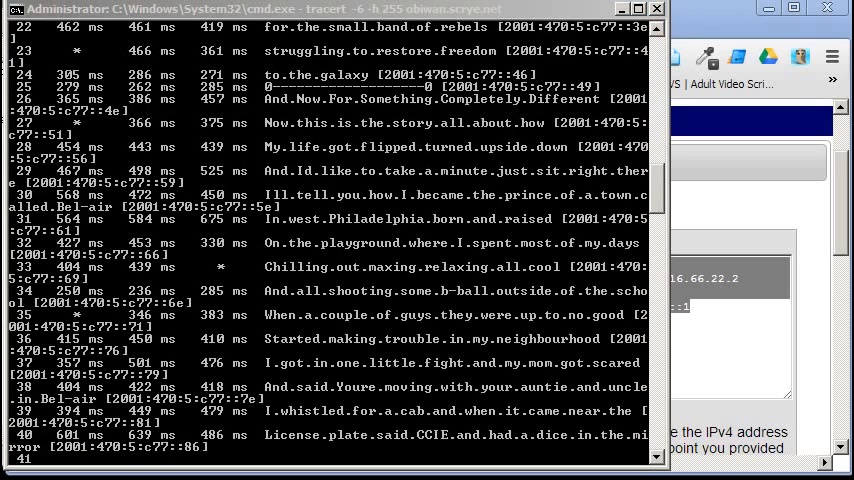
scroll(down, 3)
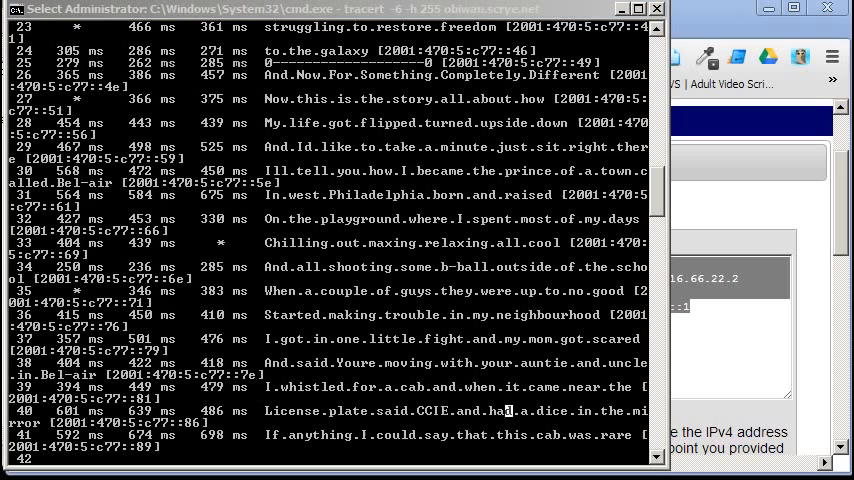
mouse_move(820, 382)
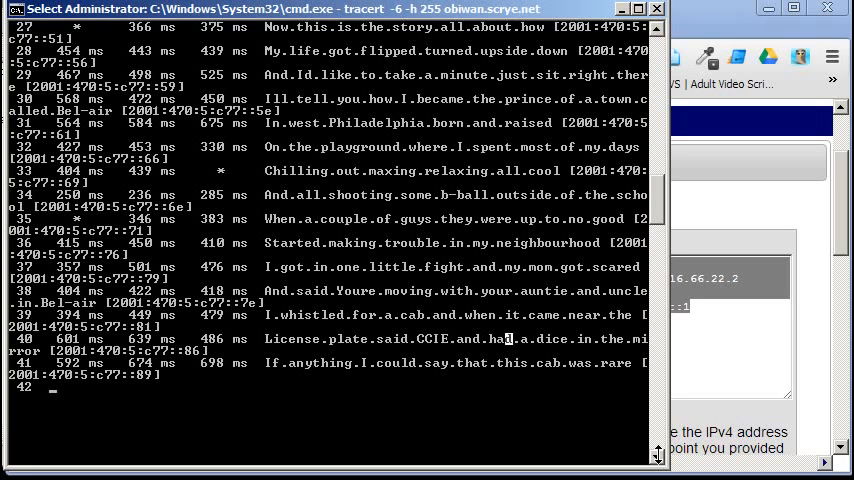
mouse_move(526, 413)
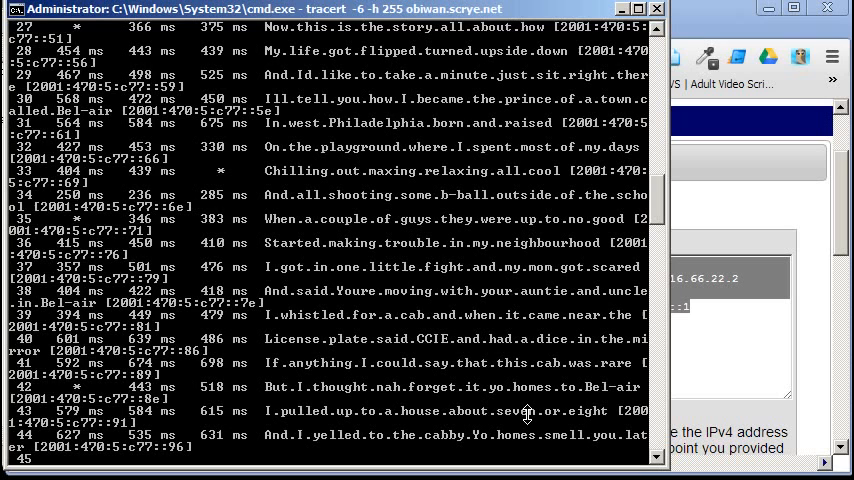
scroll(down, 3)
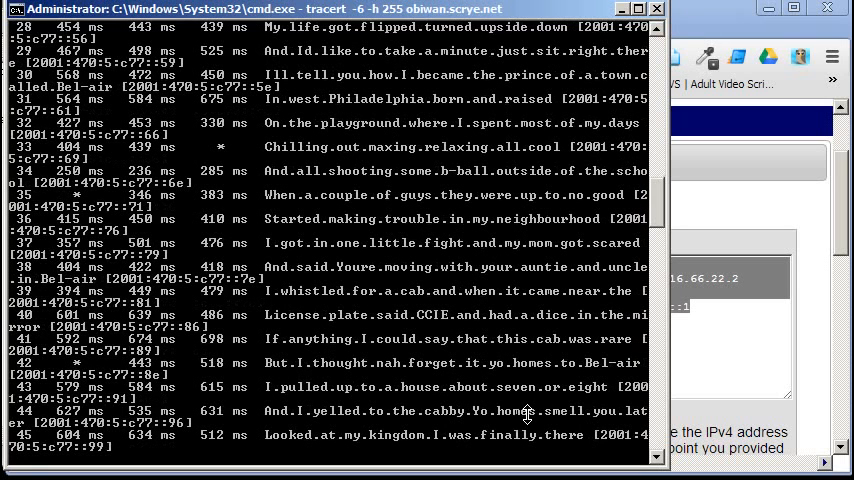
scroll(down, 3)
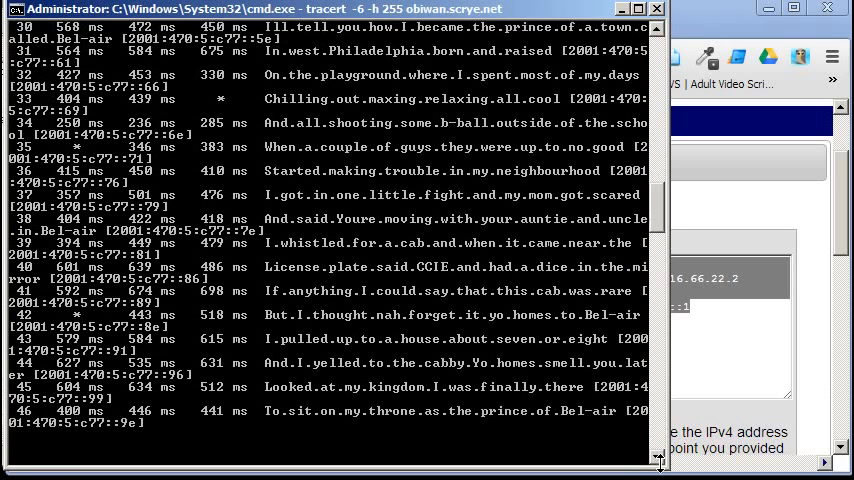
scroll(down, 3)
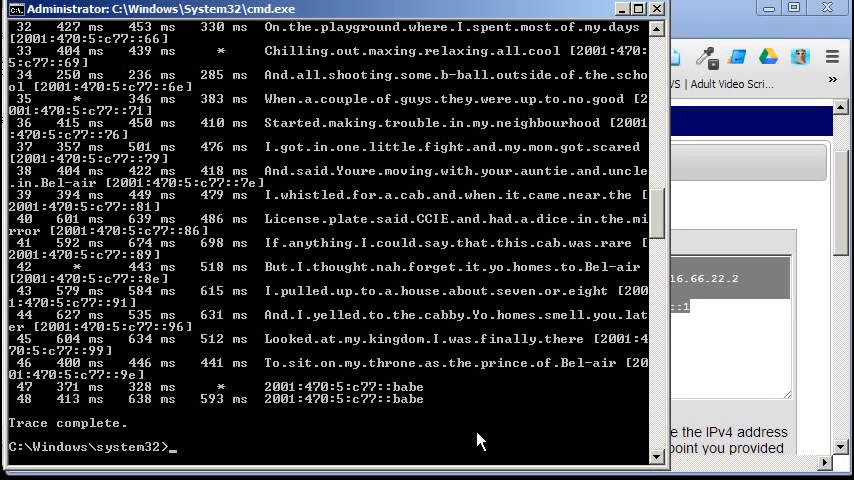
mouse_move(635, 327)
text(route)
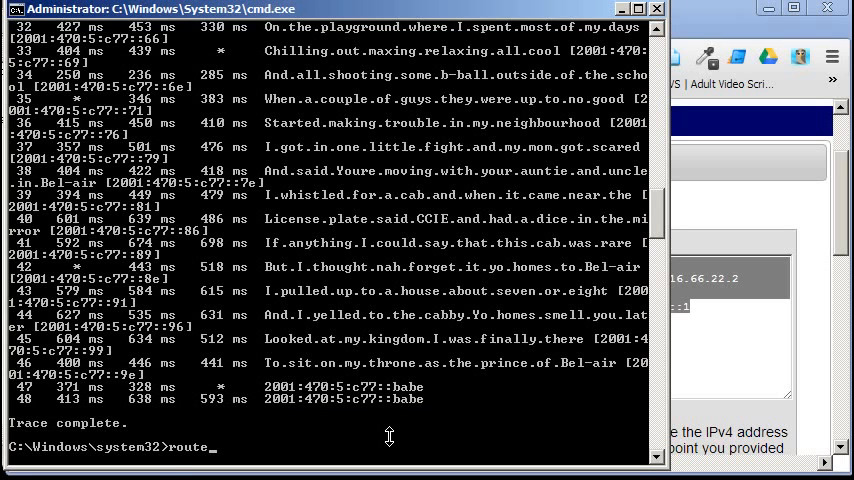
- Print the route tables, then delete the ::/0 IPv6 default route
text(print)
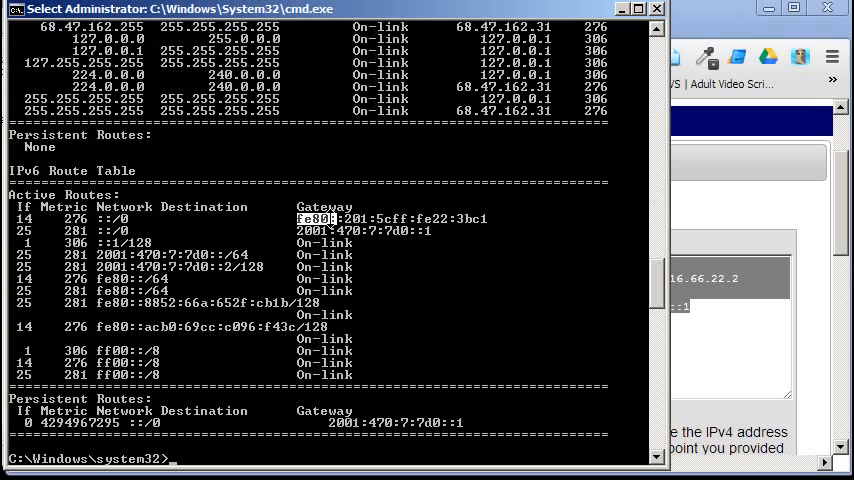
mouse_move(298, 338)
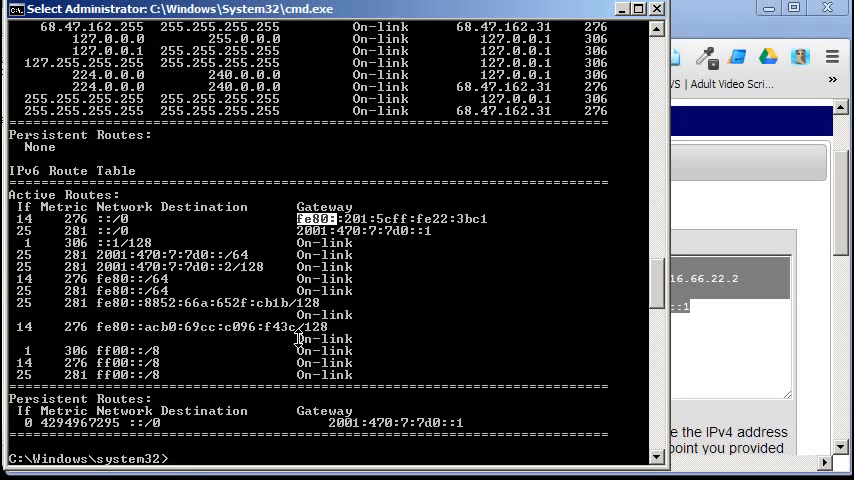
text(route)
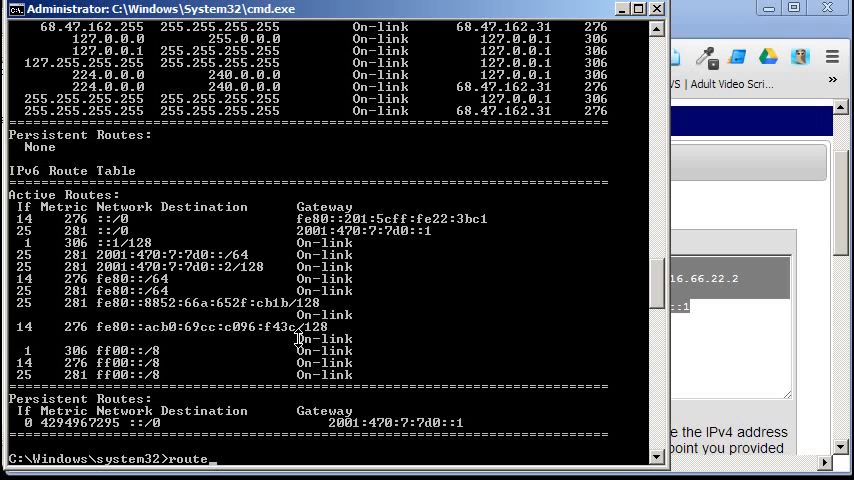
text(delete)
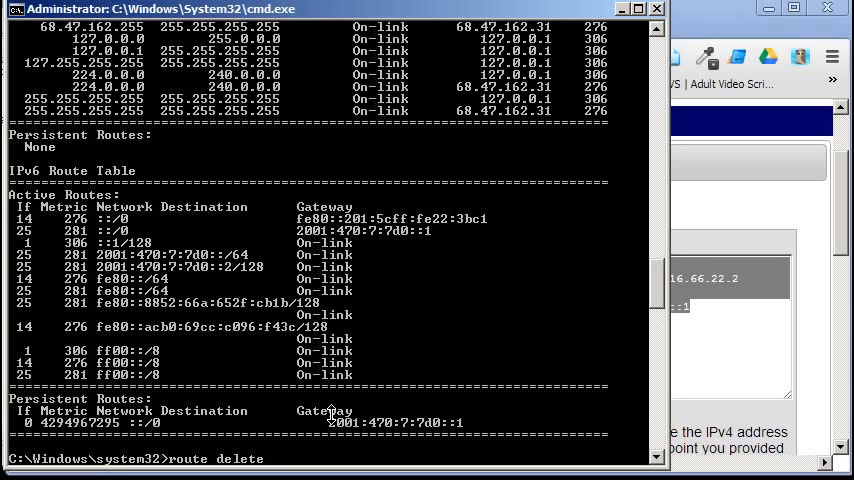
text(::/0)
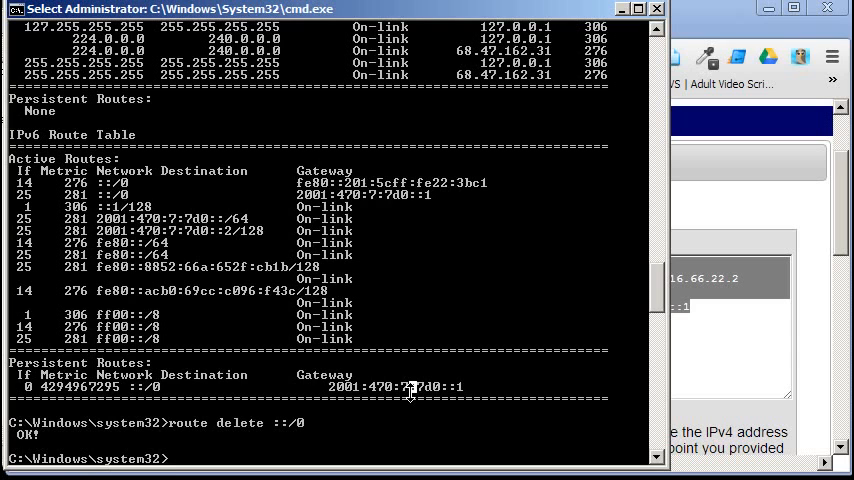
- Run ipconfig to check IP6Tunnel's 2001:470:7:7d0::2 address, then enter netsh's interface context
text(i)
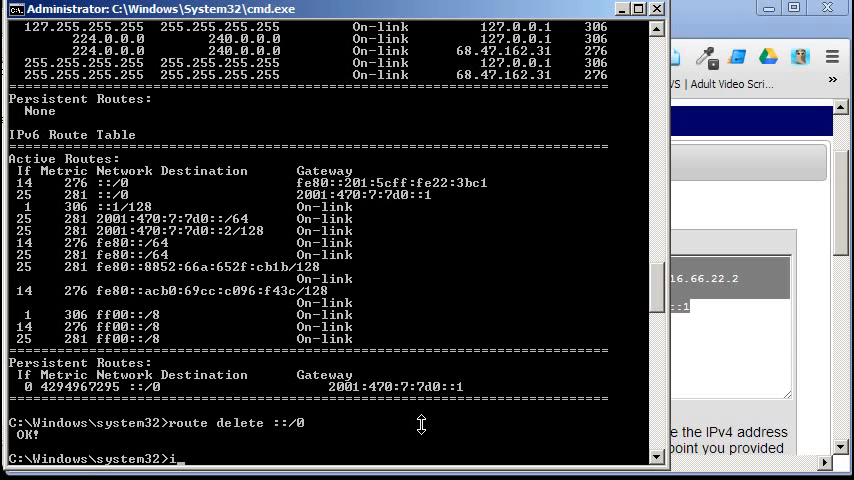
text(ipconfig)
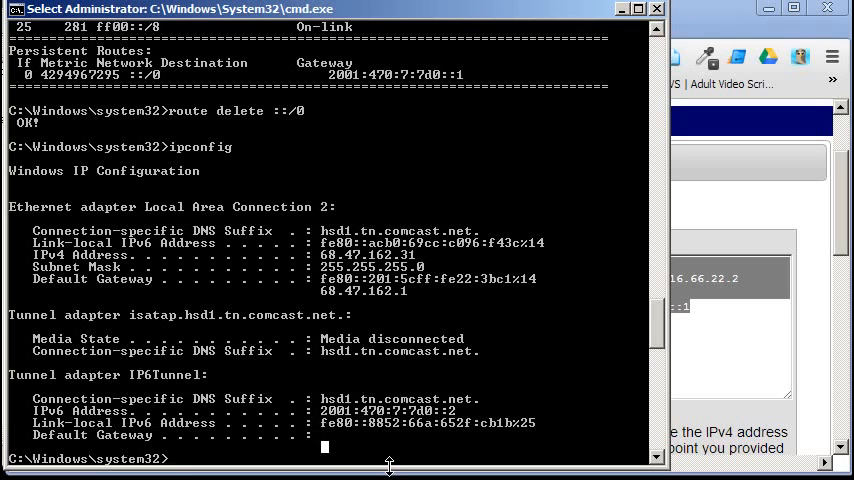
text(netsh)
text(interface)
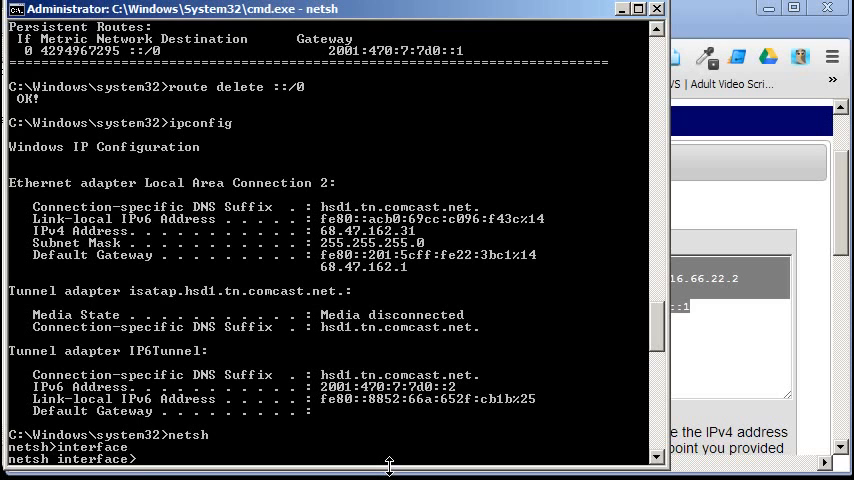
text(ipv6)
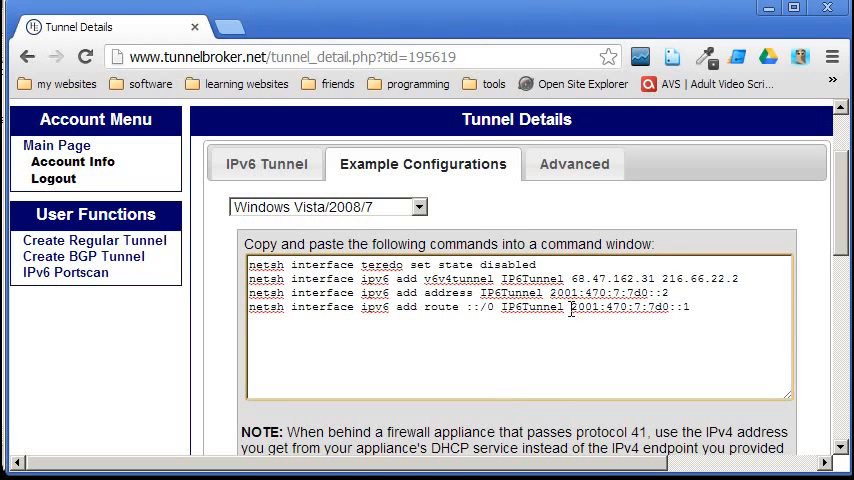
- Select text in tunnelbroker.net's example Windows Vista/2008/7 tunnel commands
double_click(531, 307)
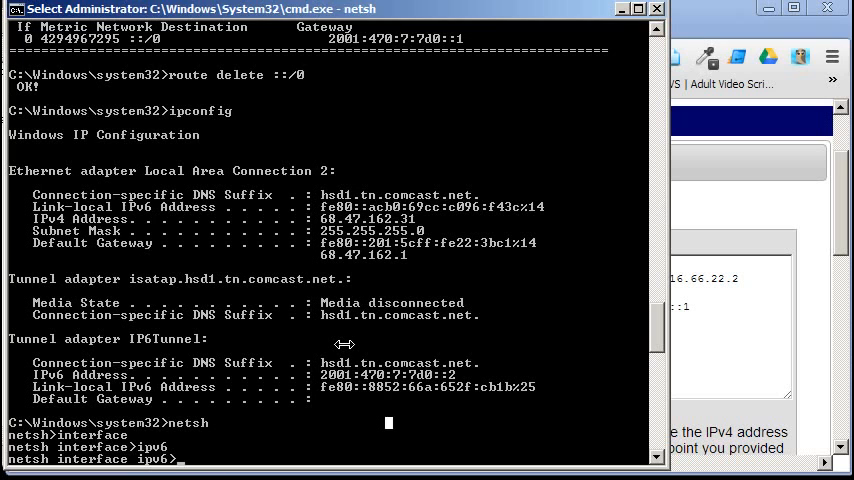
- Delete address 2001:470:7:7d0::2 from the IP6Tunnel interface
text(show addresses)
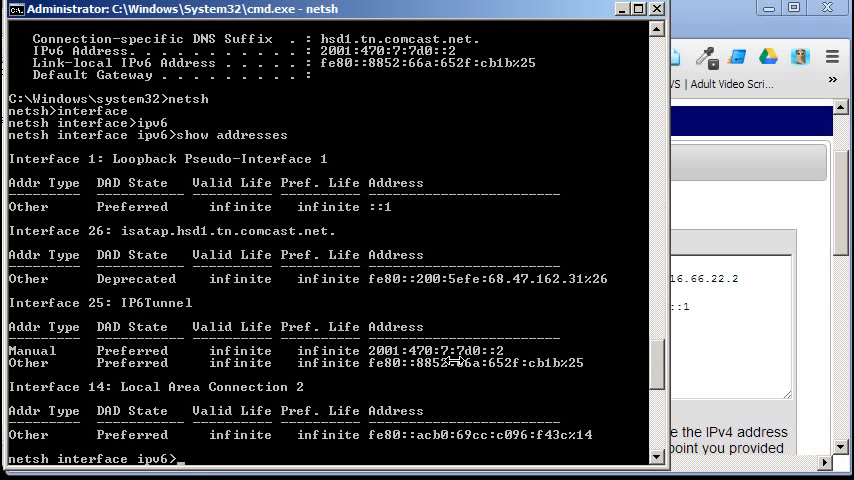
drag(368, 350, 505, 350)
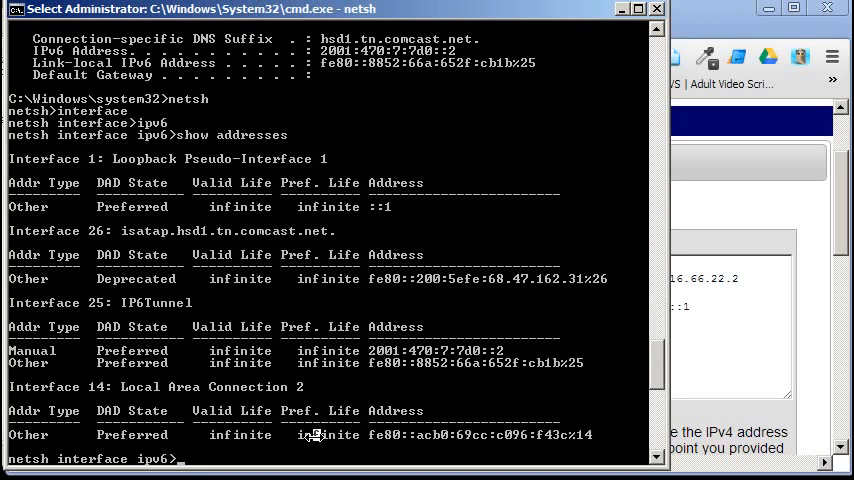
text(delete)
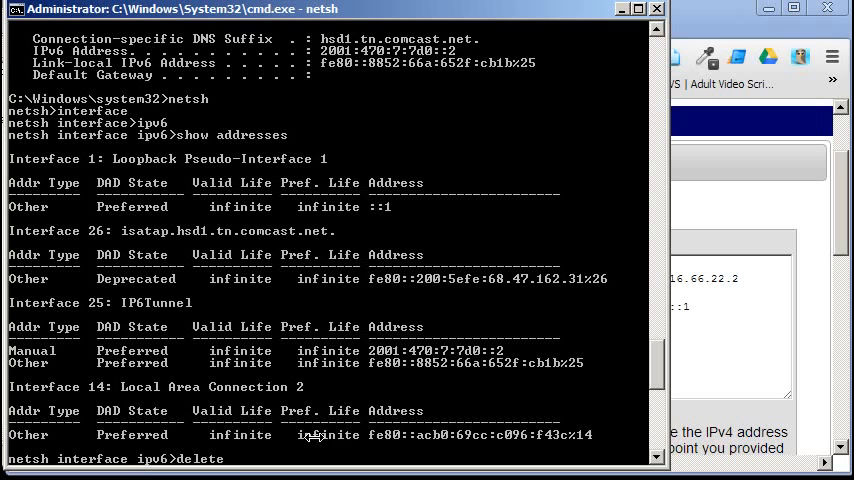
text(addresses)
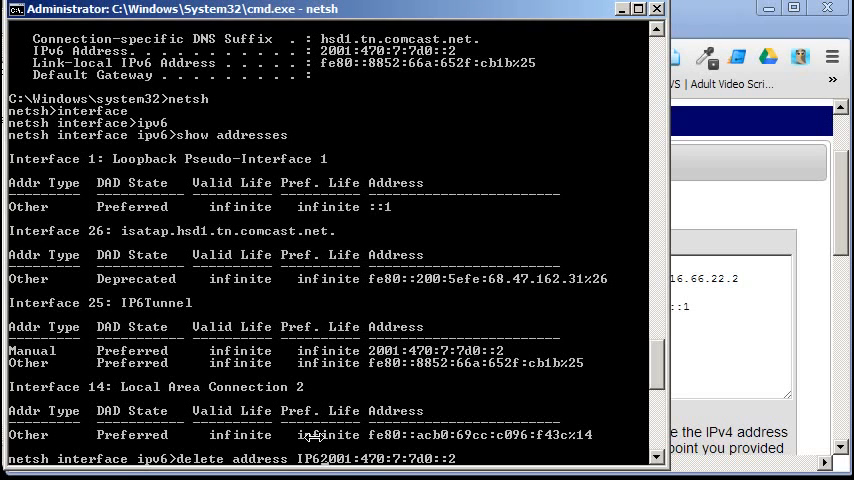
text(Tunne)
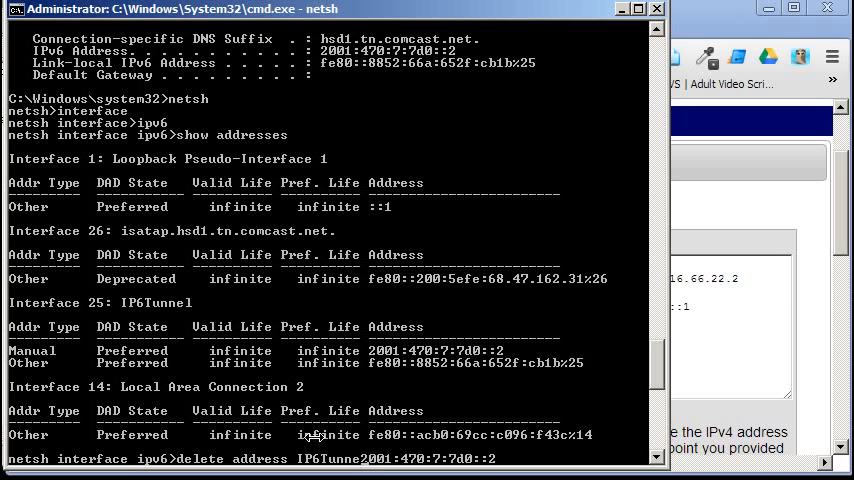
key(enter)
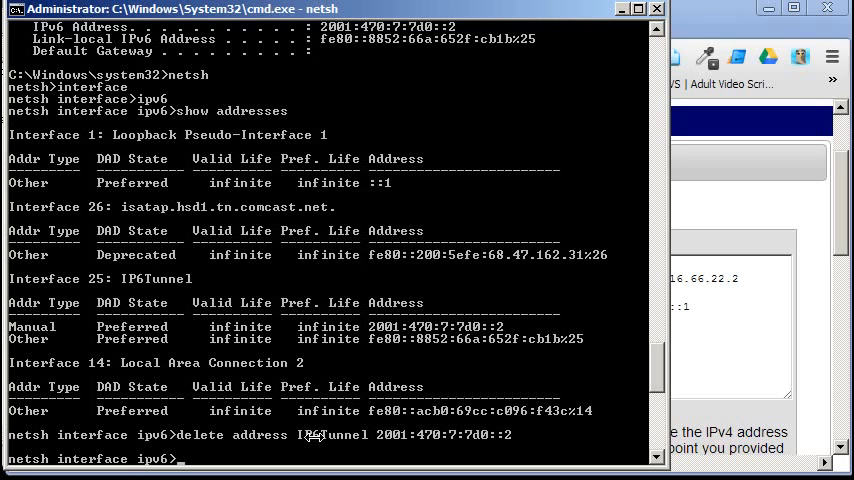
- List the IPv6 interfaces with show interfaces
text(d)
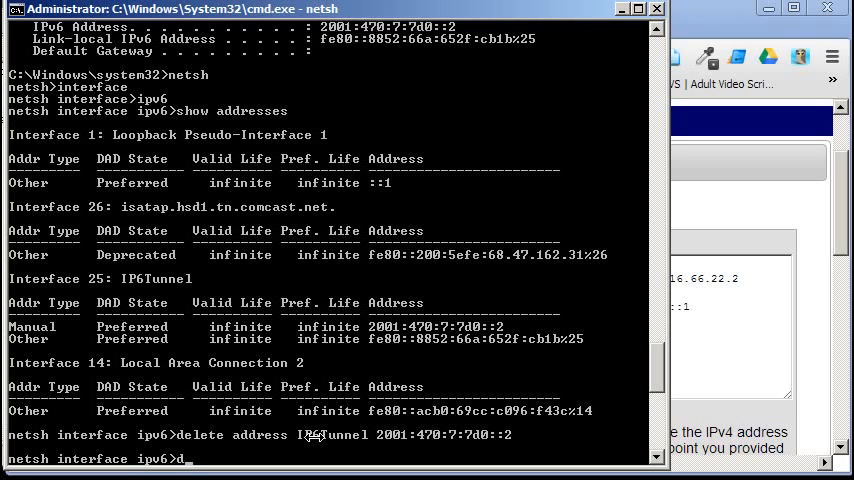
text(e)
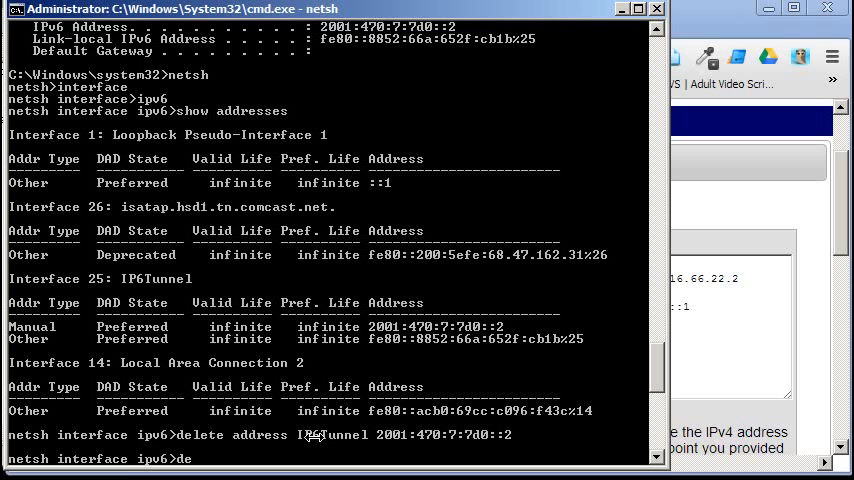
text(show interfaces)
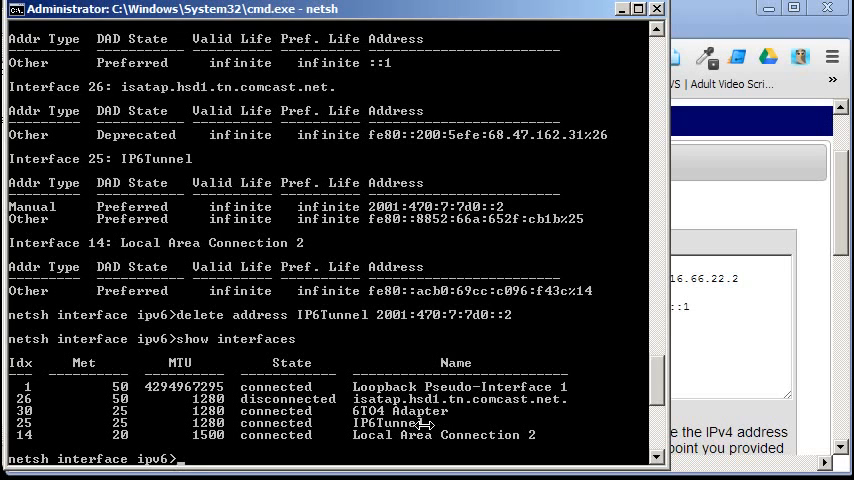
double_click(390, 422)
text(delete)
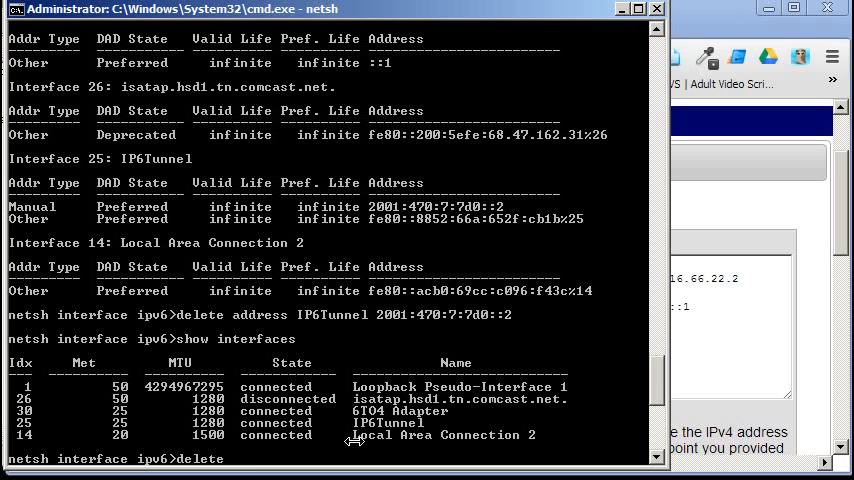
- Delete interface IP6Tunnel, switch netsh to teredo, and begin 'set state default'
text(interface)
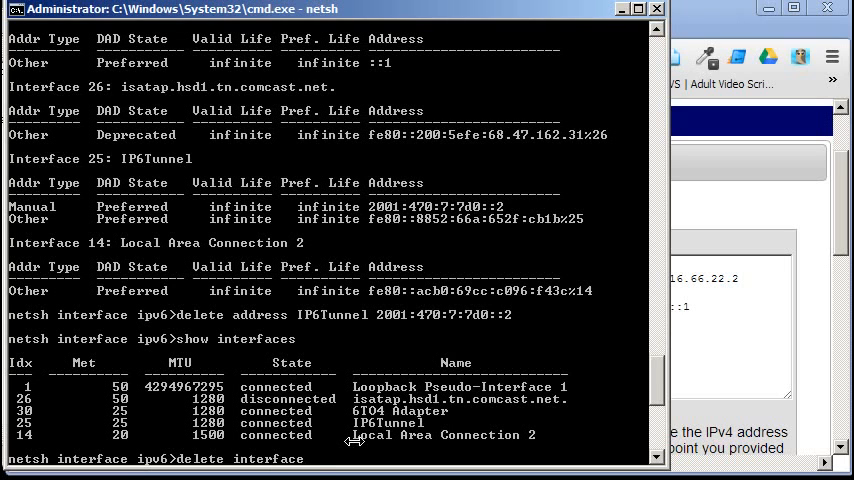
text(IP6Tunnel)
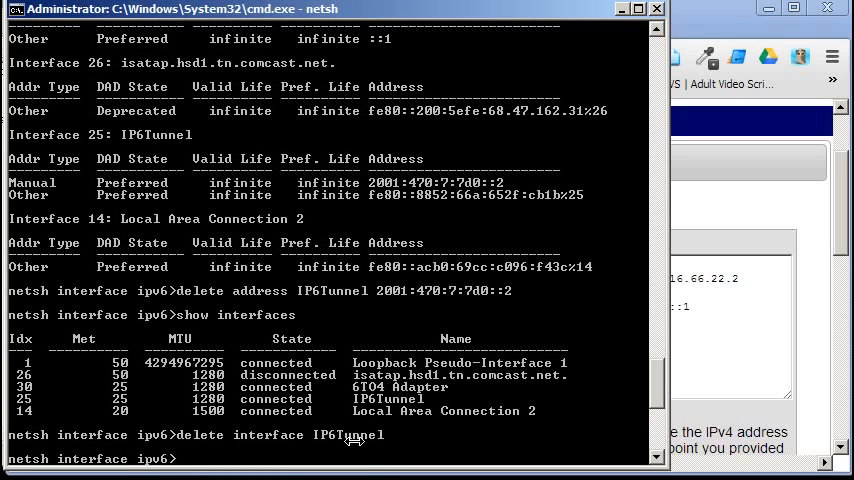
mouse_move(470, 227)
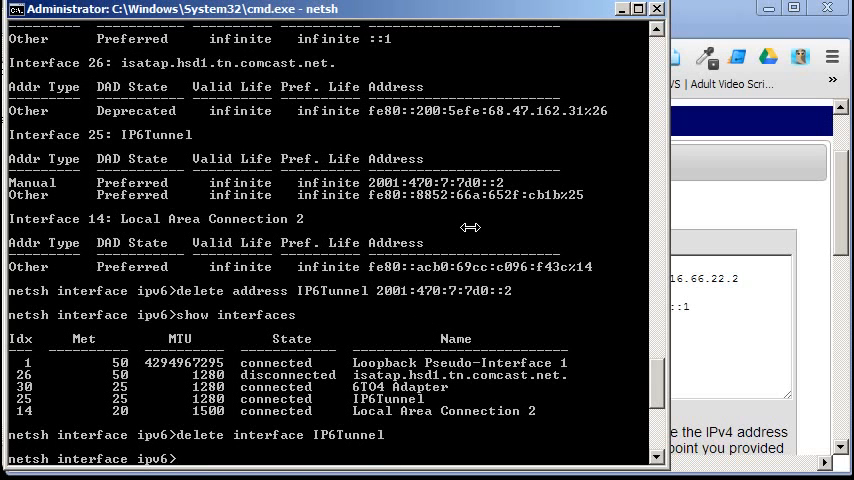
text(terede)
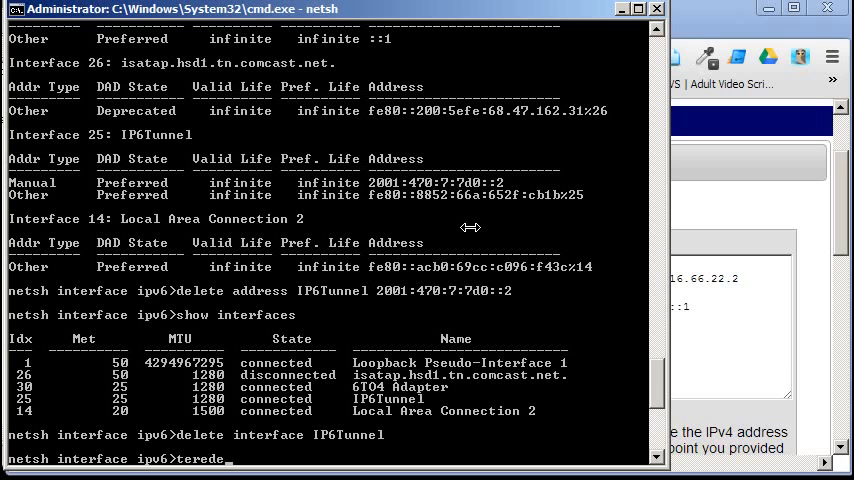
key(enter)
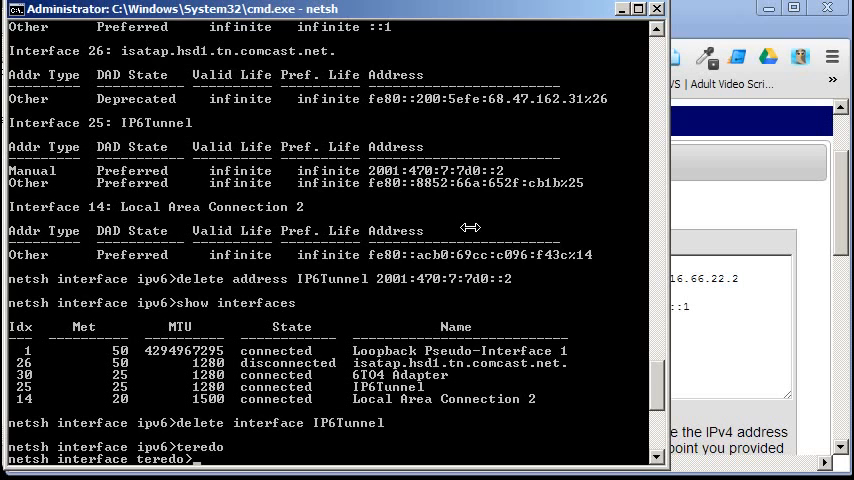
text(set sta)
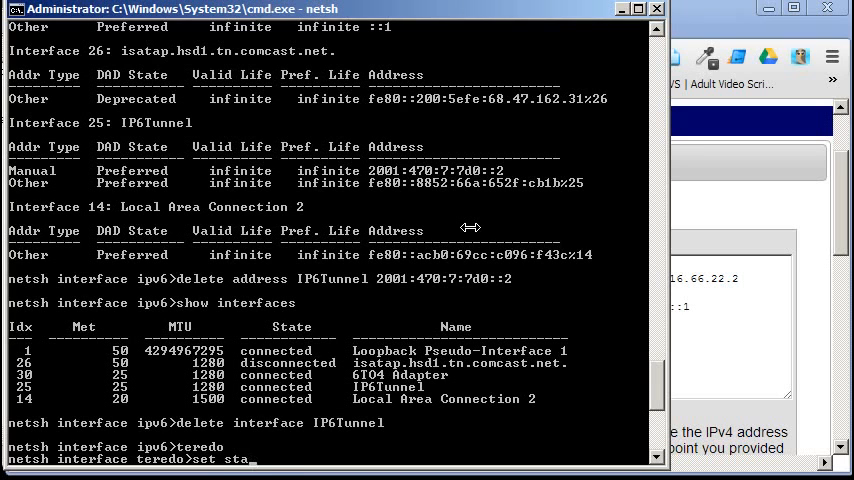
text(te de)
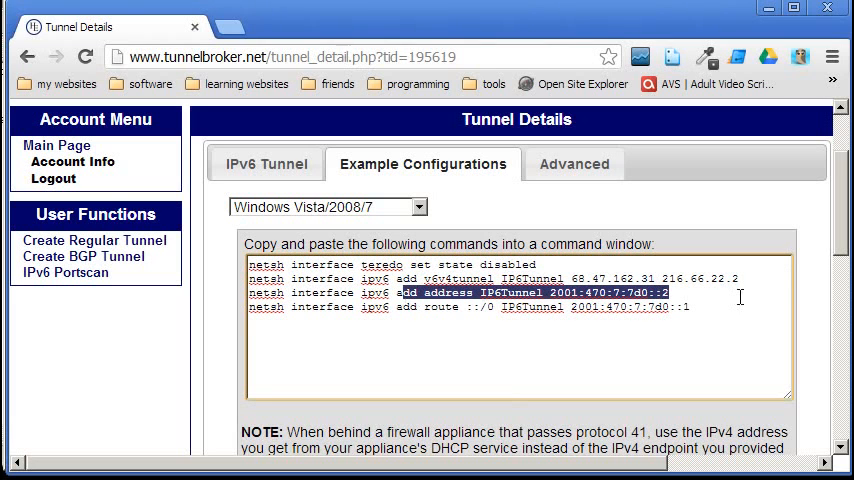
- Select the example add address command in the Windows configuration
drag(670, 291, 685, 307)
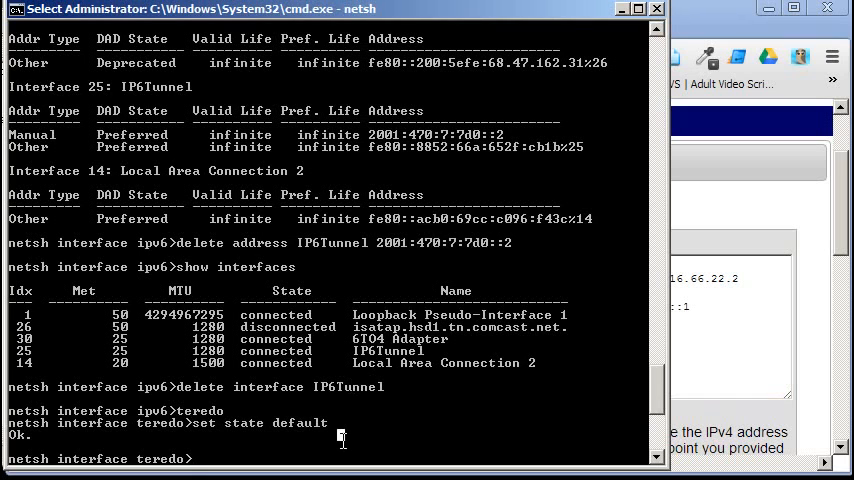
- Exit netsh and print the route table
text(exit)
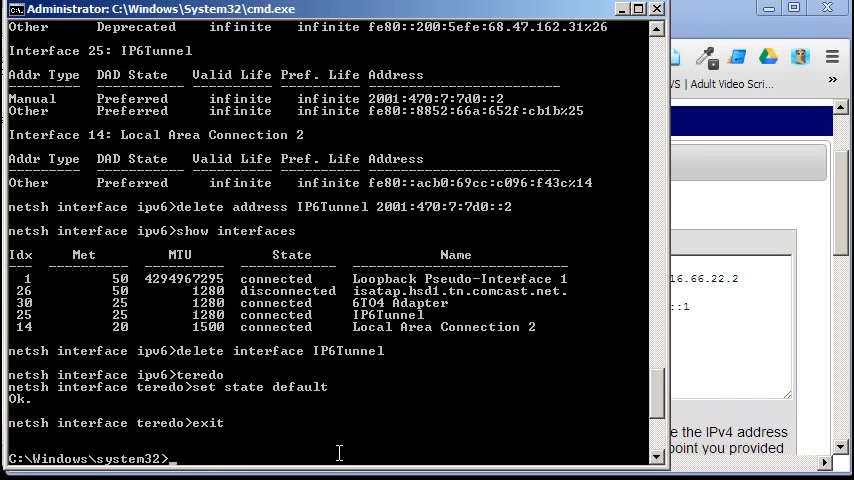
text(route print)
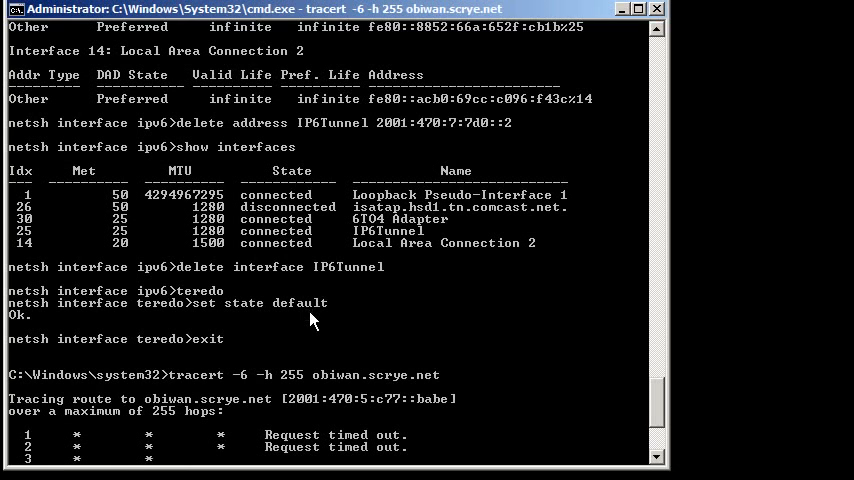
click(15, 475)
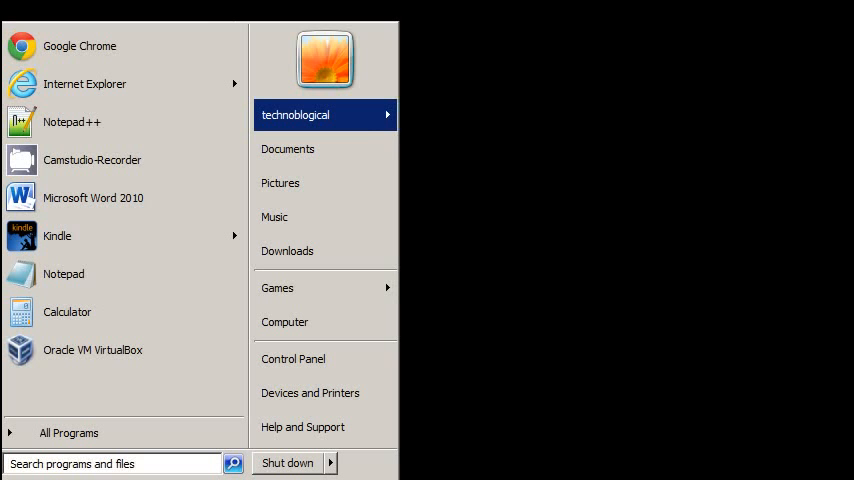
- Open Windows Firewall with Advanced Security and delete the inbound ICMP rule, confirming with Yes
text(firewall)
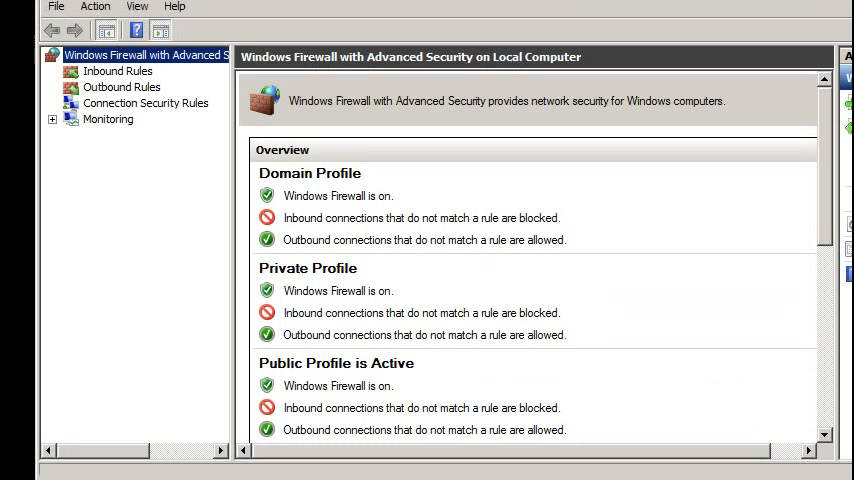
click(118, 74)
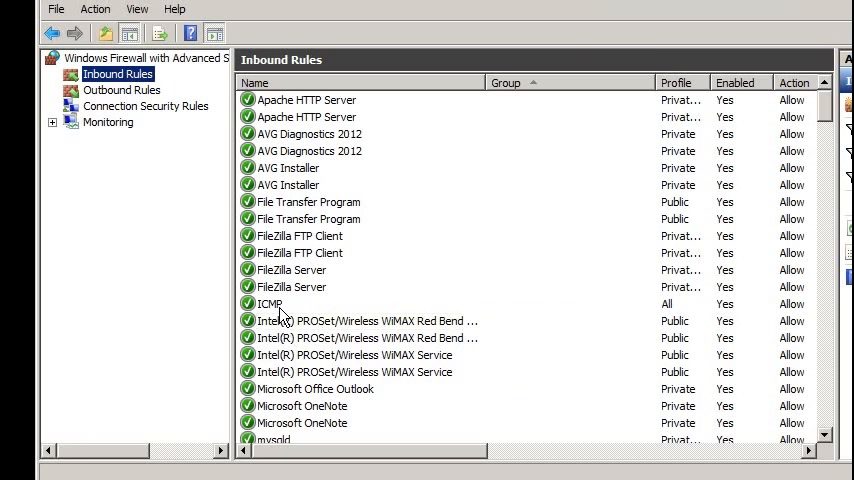
right_click(270, 303)
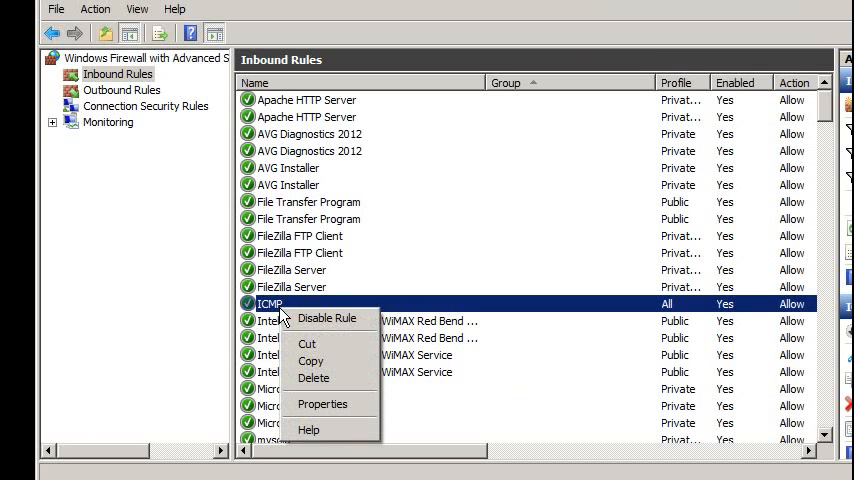
click(313, 377)
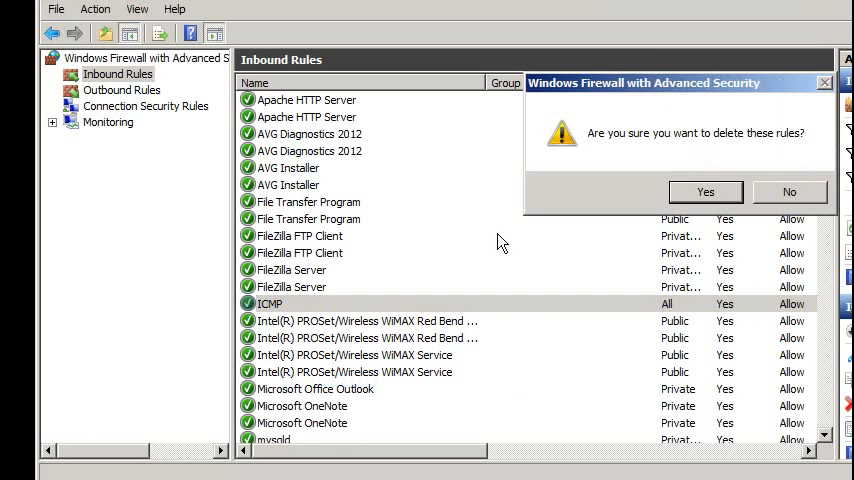
click(705, 192)
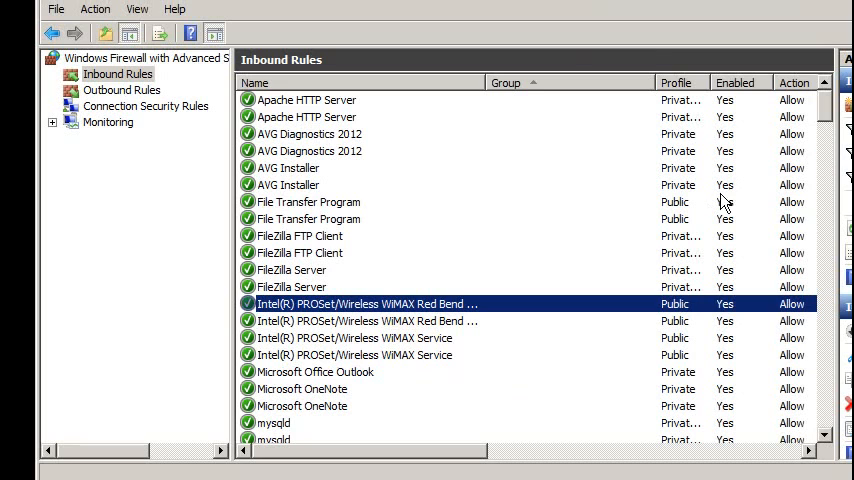